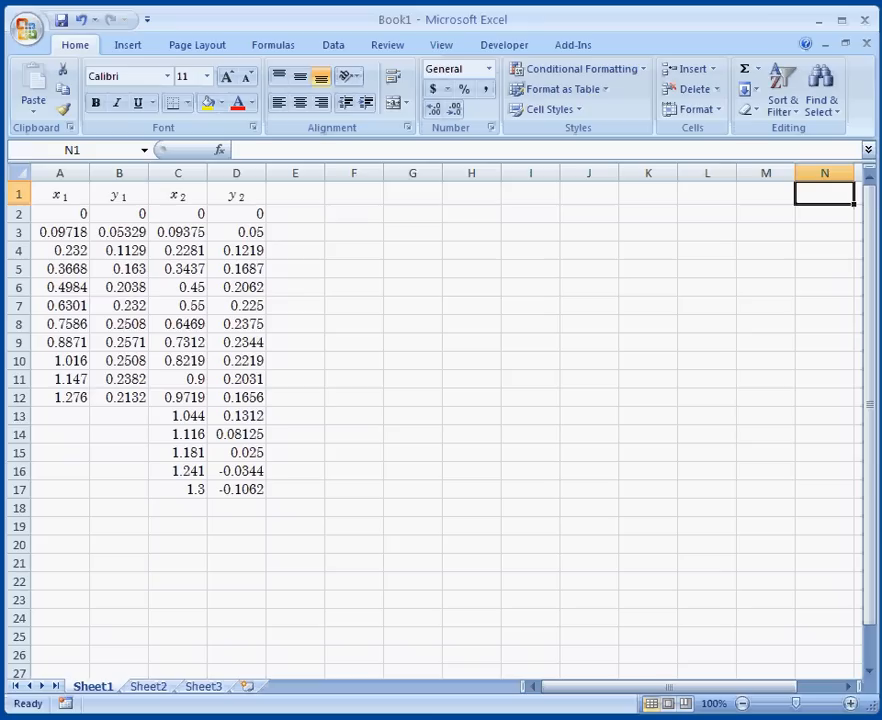
{"action": "mouse_move", "coordinate": [408, 646]}
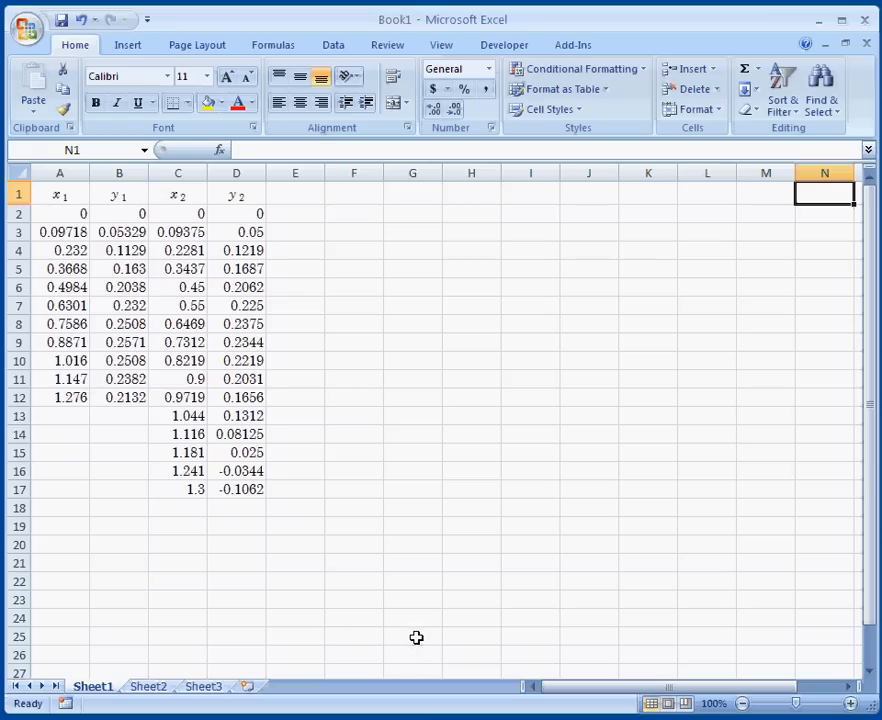
{"action": "mouse_move", "coordinate": [420, 636]}
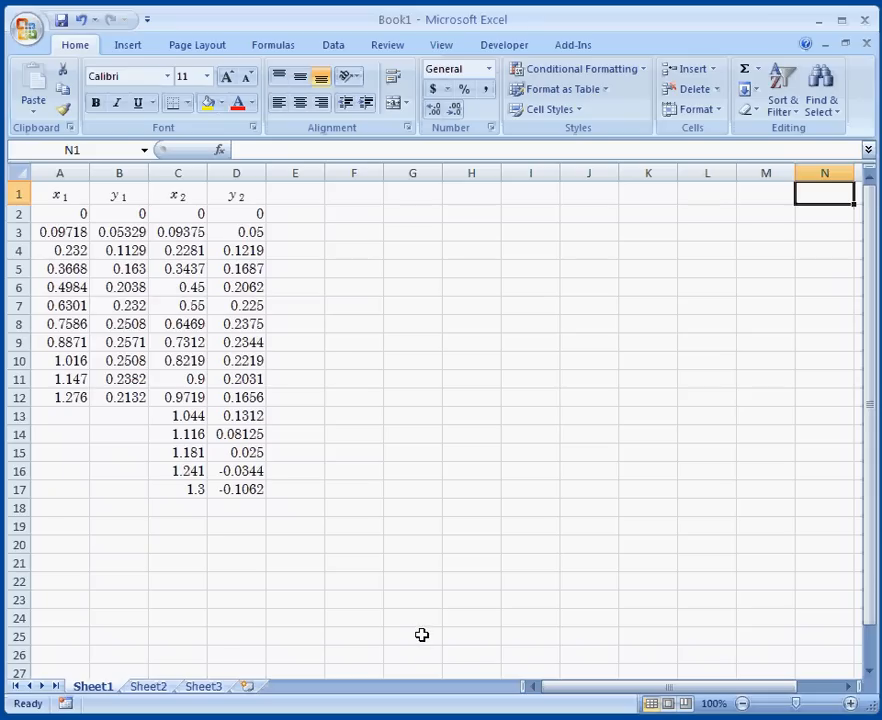
{"action": "mouse_move", "coordinate": [260, 252]}
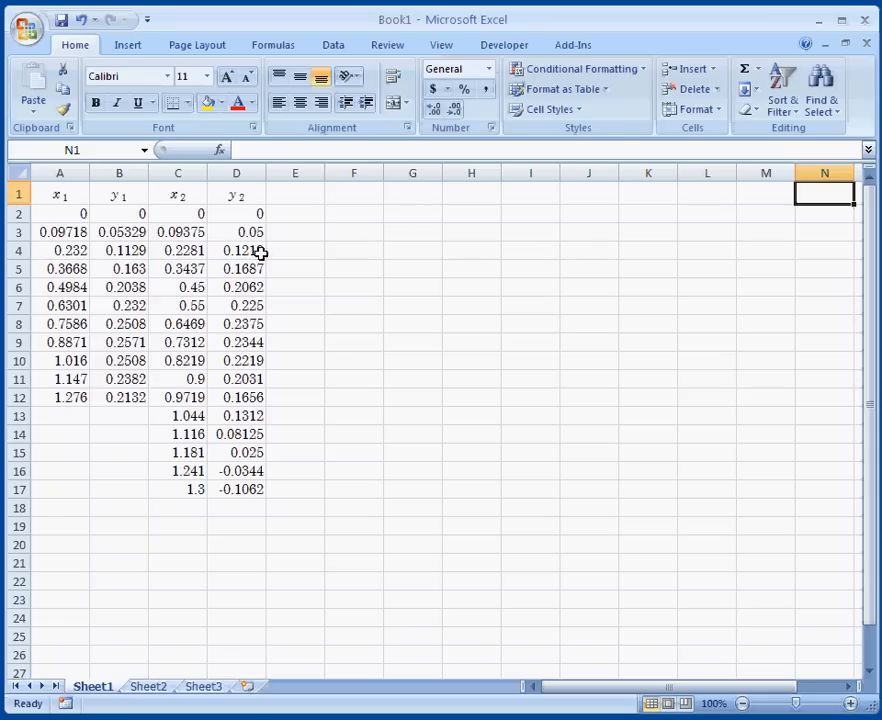
{"action": "mouse_move", "coordinate": [84, 200]}
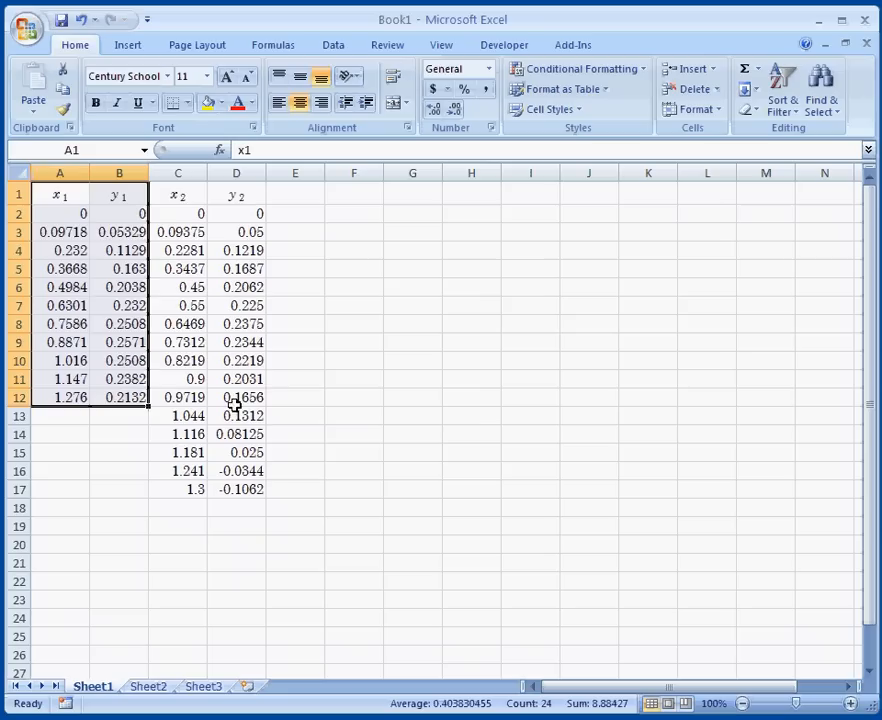
{"action": "mouse_move", "coordinate": [372, 224]}
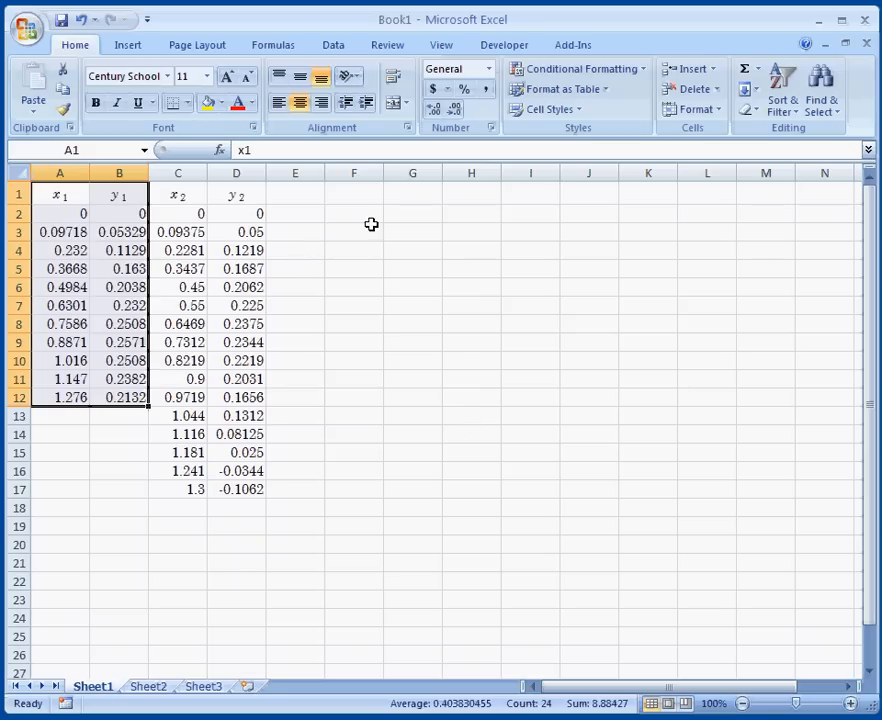
Select the x1 and y1 data in A1:B12 after clearing an earlier selection.
{"action": "left_click_drag", "start_coordinate": [176, 196], "coordinate": [236, 396]}
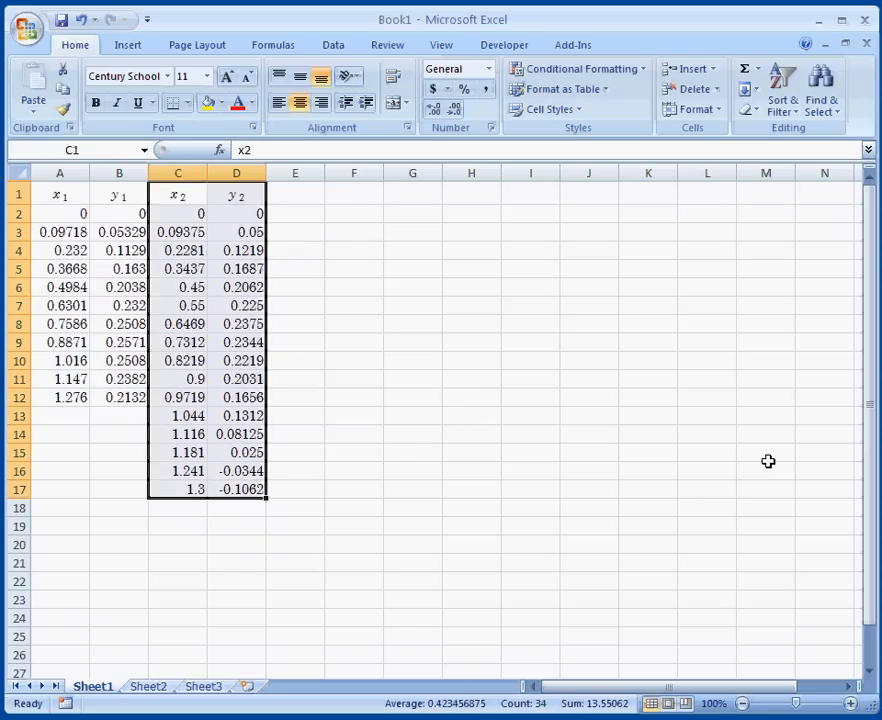
{"action": "mouse_move", "coordinate": [540, 468]}
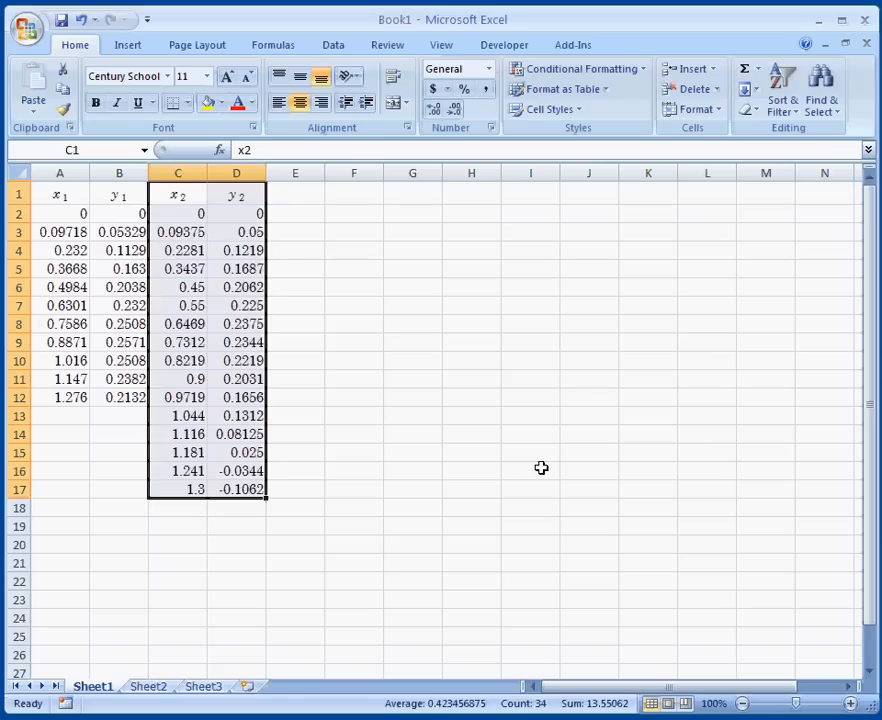
{"action": "mouse_move", "coordinate": [384, 326]}
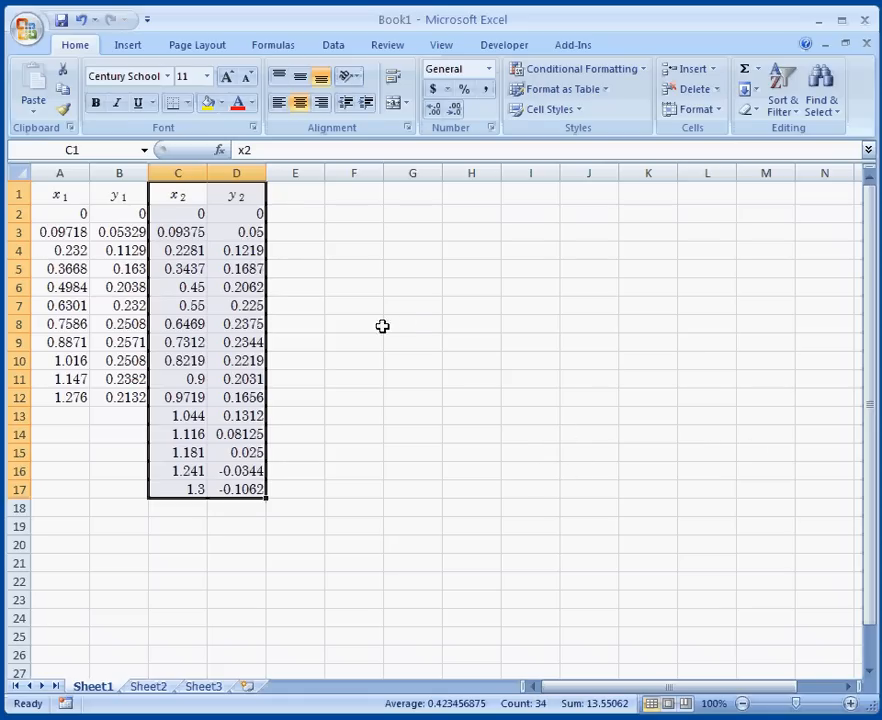
{"action": "left_click", "coordinate": [412, 324]}
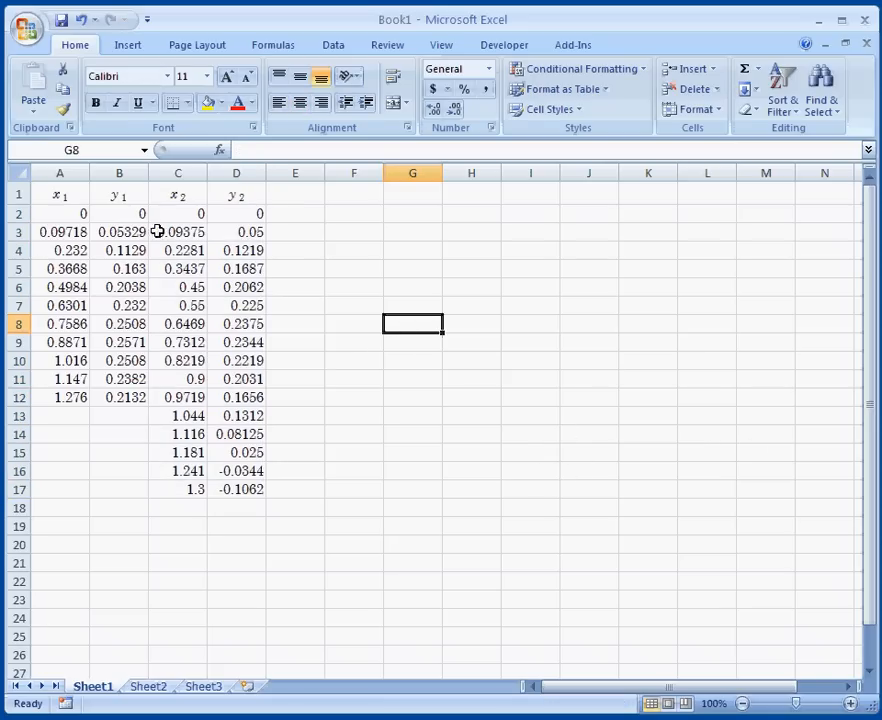
{"action": "mouse_move", "coordinate": [488, 324]}
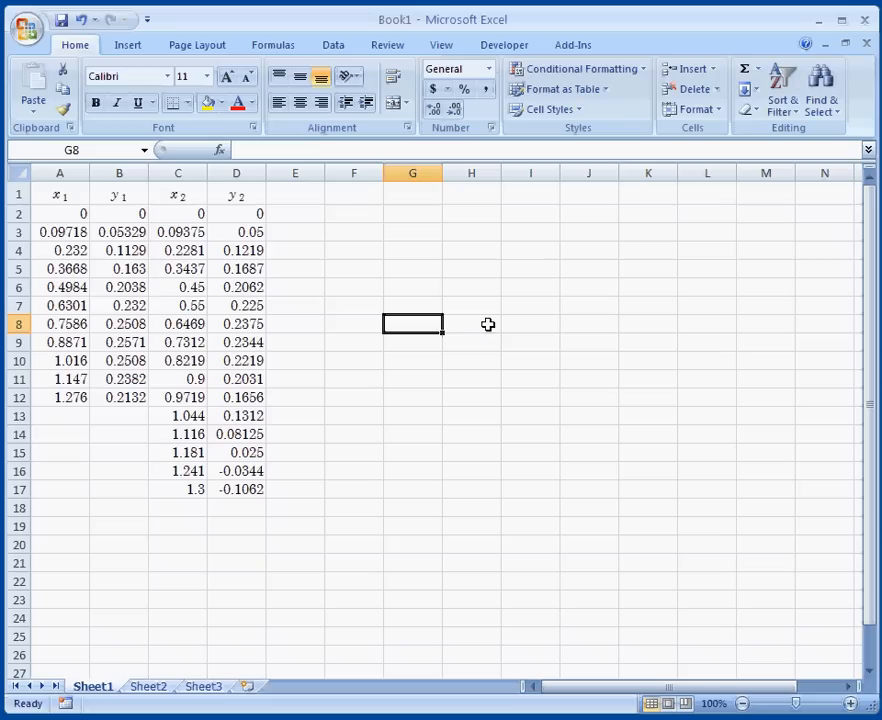
{"action": "mouse_move", "coordinate": [544, 248]}
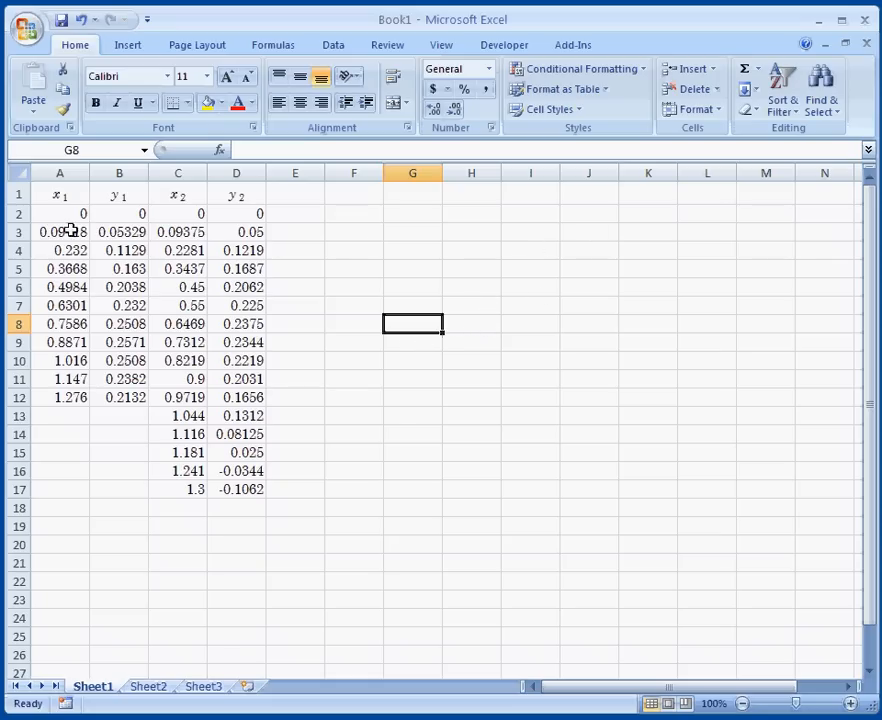
{"action": "mouse_move", "coordinate": [78, 196]}
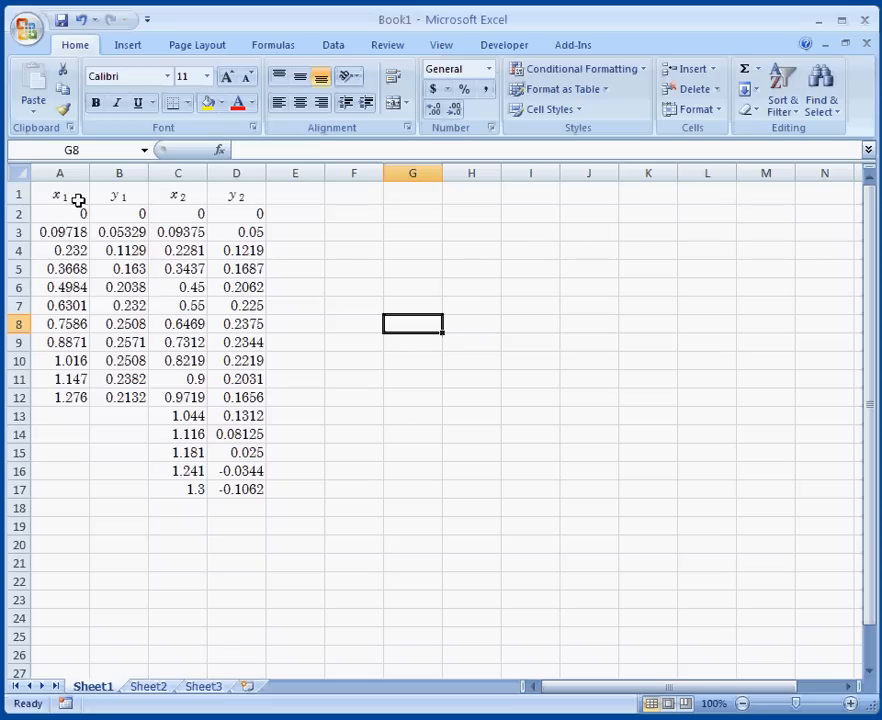
{"action": "left_click_drag", "start_coordinate": [60, 196], "coordinate": [120, 232]}
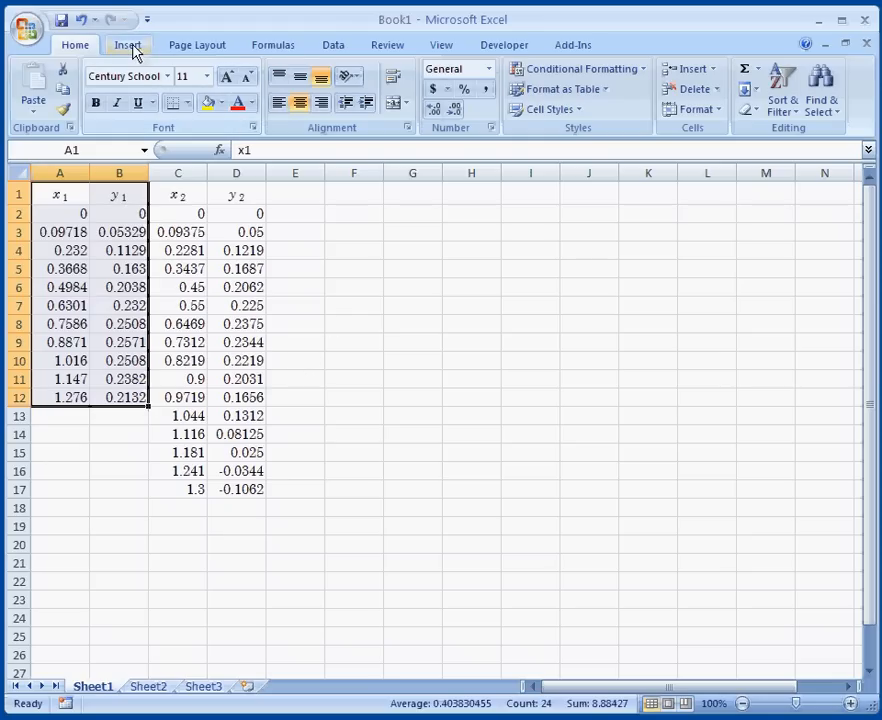
Bring up the Scatter chart type choices from the Insert ribbon.
{"action": "left_click", "coordinate": [128, 44]}
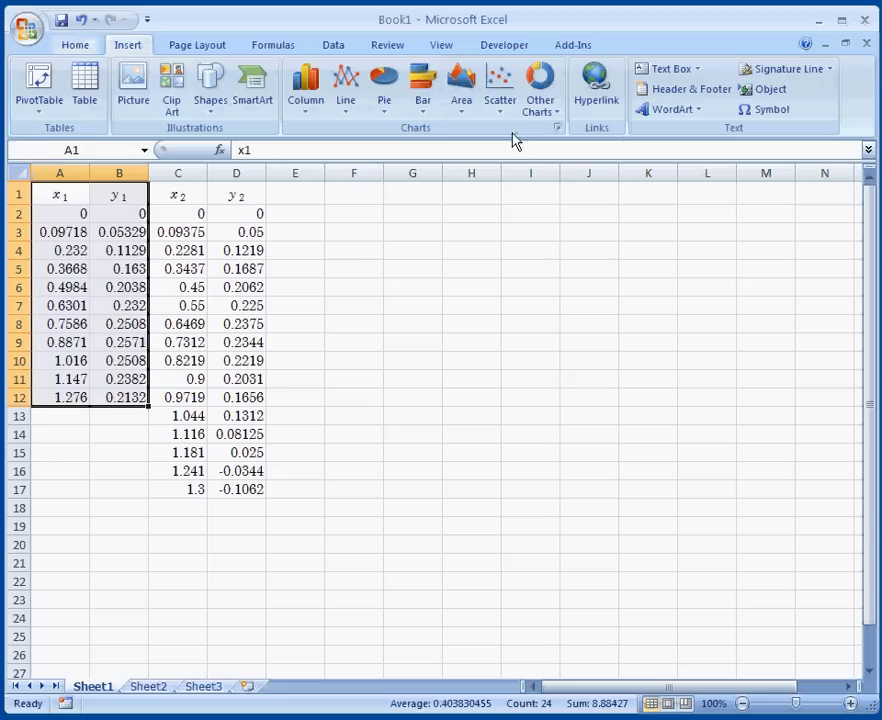
{"action": "left_click", "coordinate": [500, 88]}
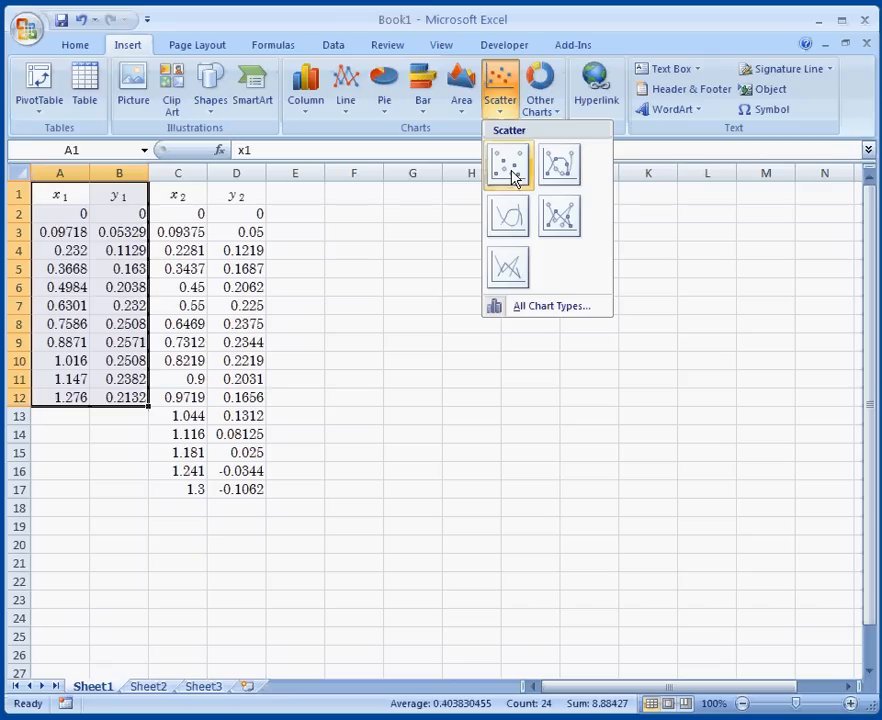
Insert a marker-only scatter chart of y1 against x1 and enlarge it beside the data.
{"action": "left_click", "coordinate": [508, 164]}
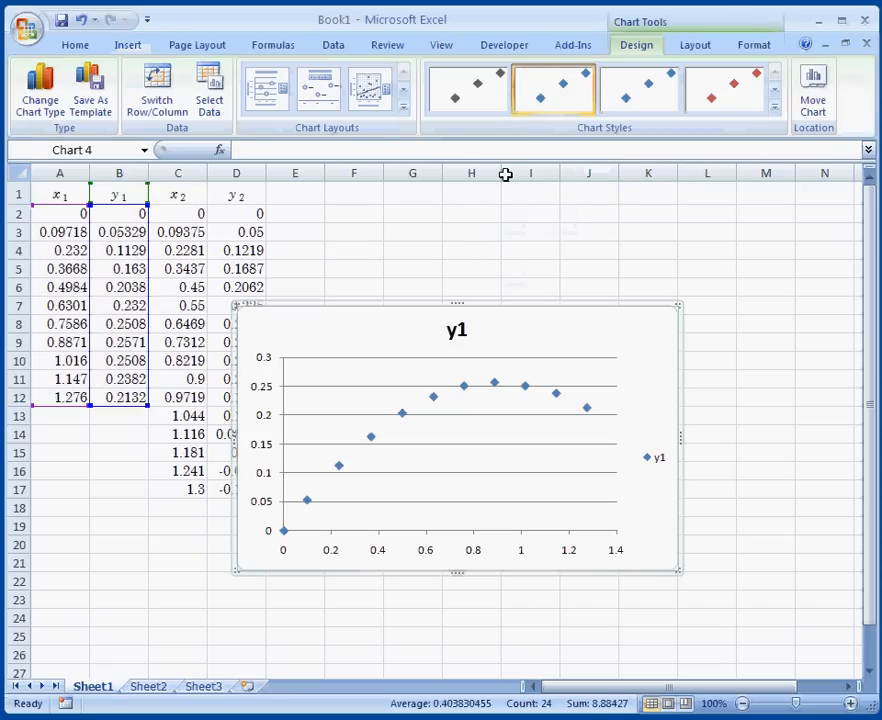
{"action": "left_click", "coordinate": [456, 330]}
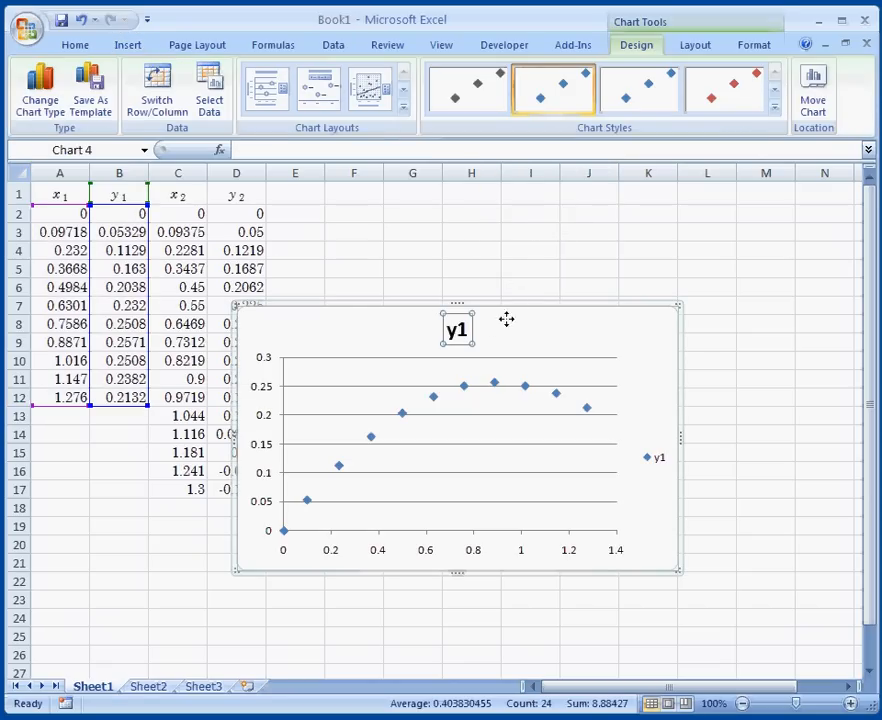
{"action": "mouse_move", "coordinate": [500, 304]}
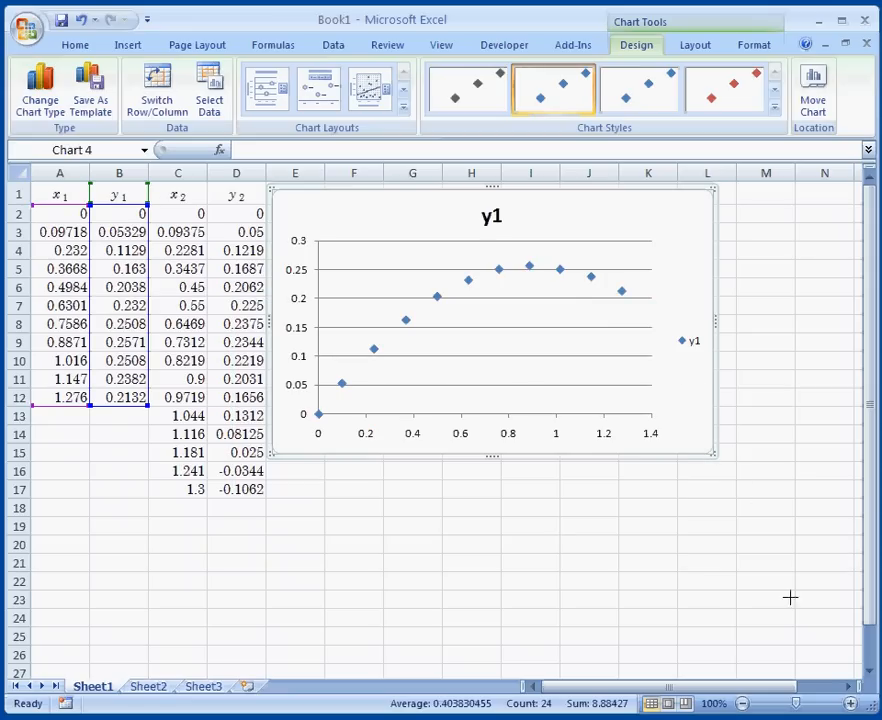
{"action": "left_click_drag", "start_coordinate": [712, 452], "coordinate": [838, 660]}
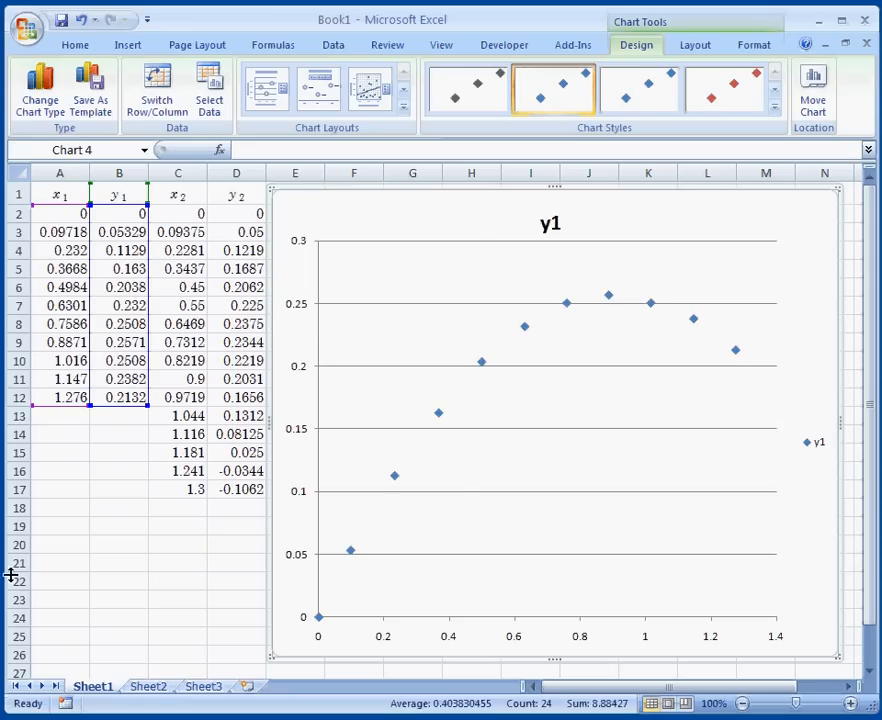
{"action": "mouse_move", "coordinate": [344, 592]}
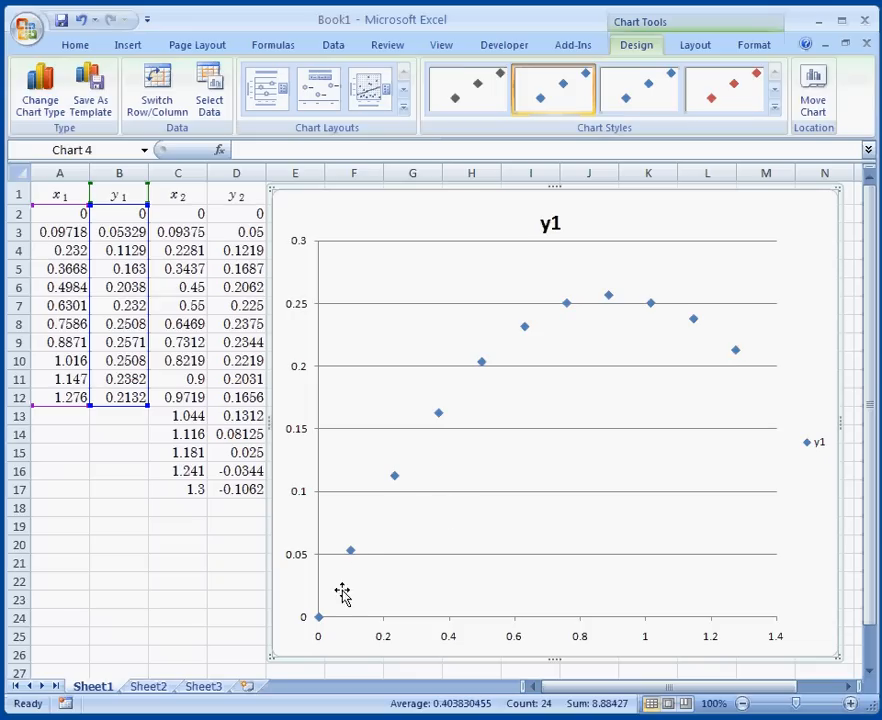
{"action": "mouse_move", "coordinate": [364, 560]}
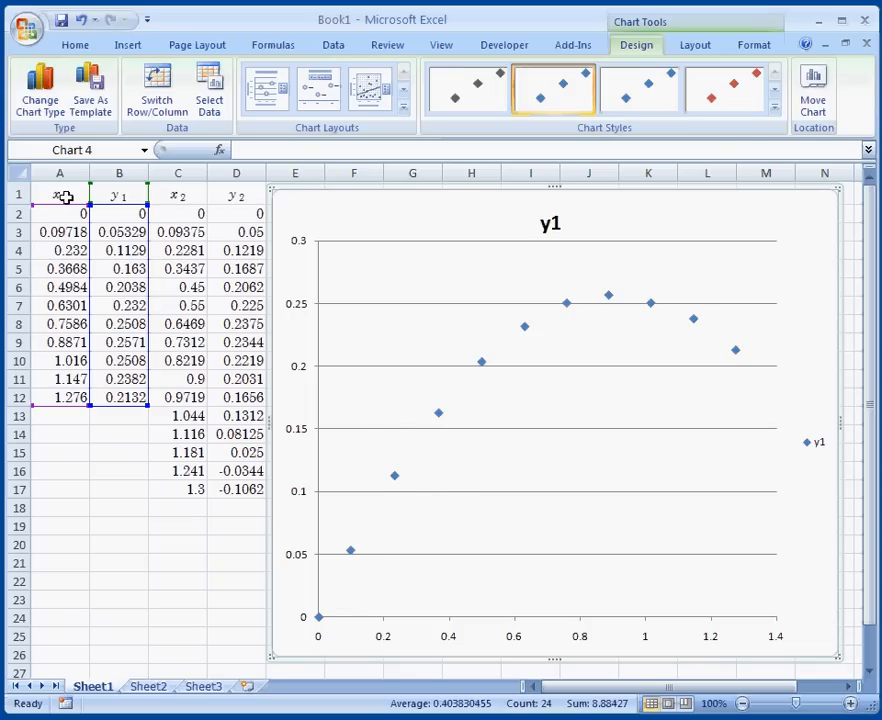
{"action": "mouse_move", "coordinate": [548, 452]}
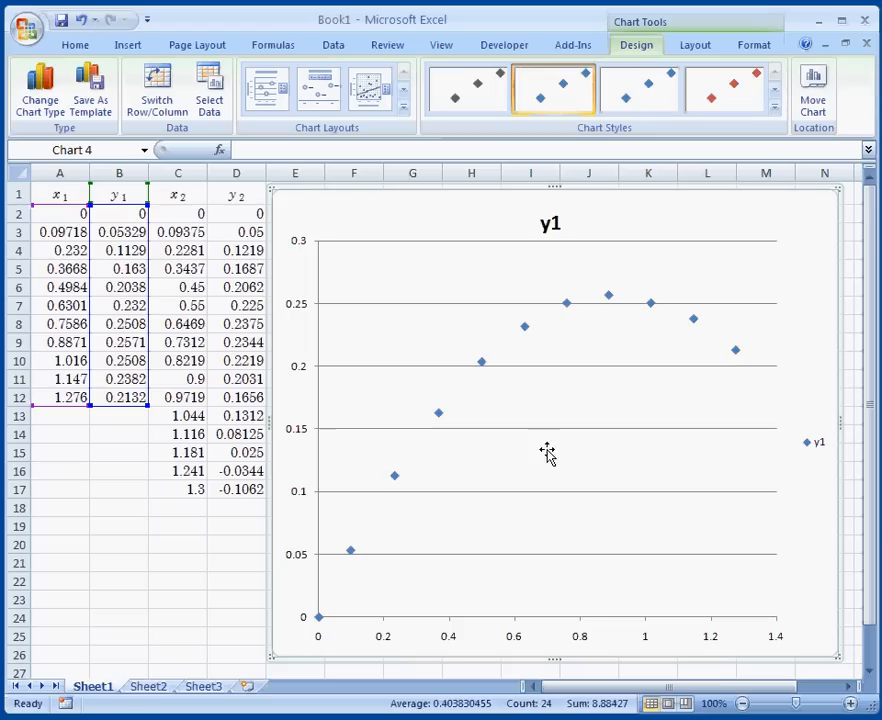
{"action": "mouse_move", "coordinate": [800, 248]}
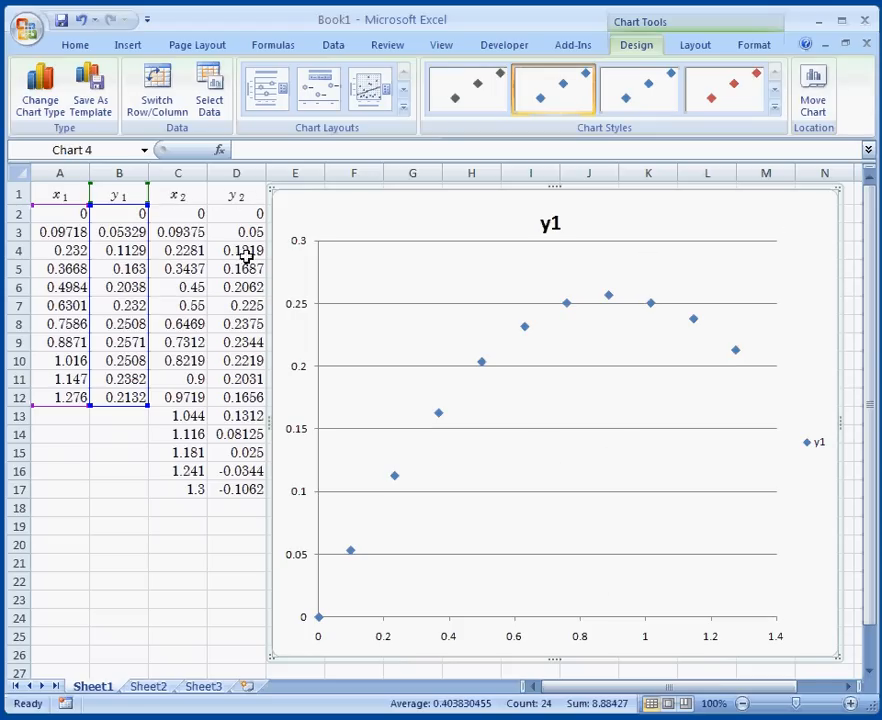
{"action": "mouse_move", "coordinate": [788, 228]}
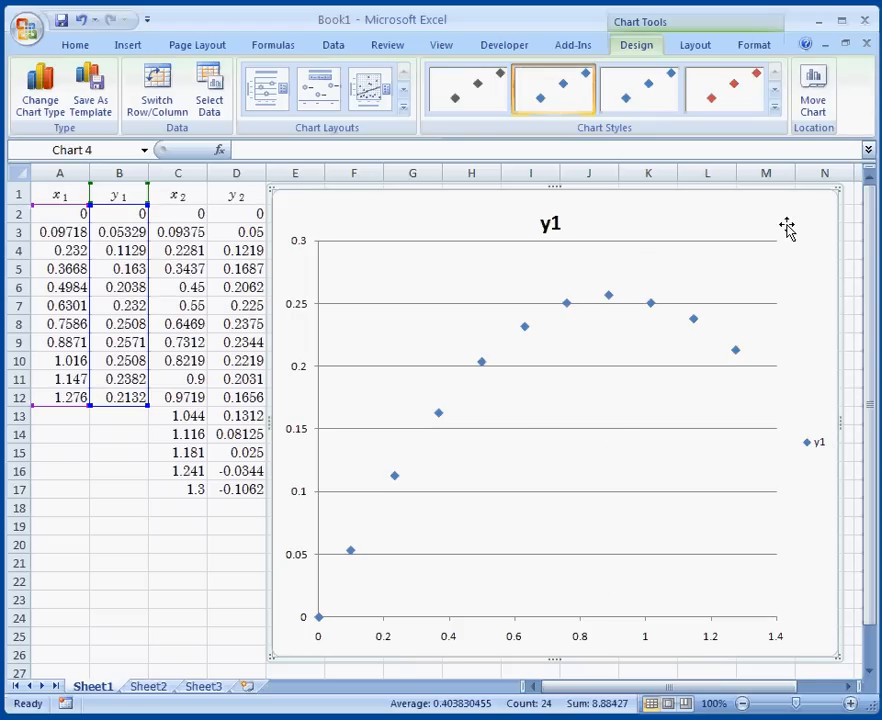
Bring up the Select Data Source dialog from the chart area's shortcut menu.
{"action": "right_click", "coordinate": [788, 228]}
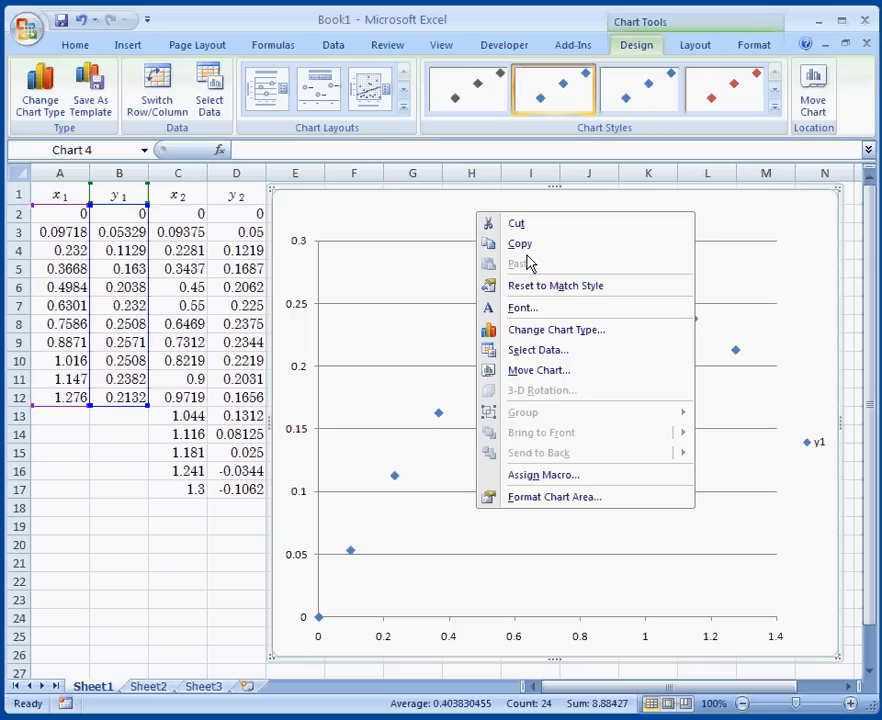
{"action": "mouse_move", "coordinate": [532, 480]}
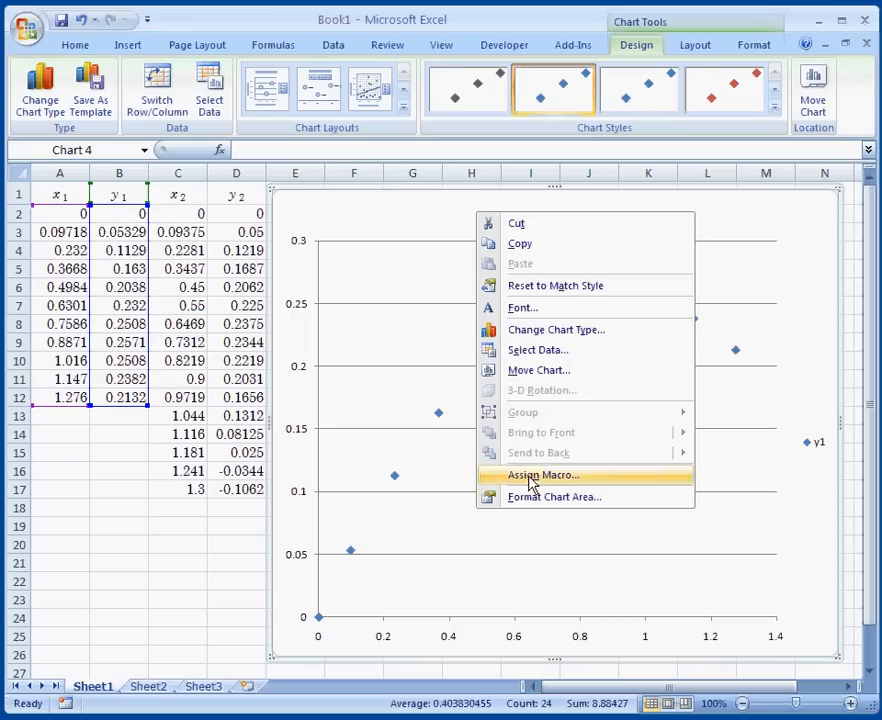
{"action": "mouse_move", "coordinate": [532, 420]}
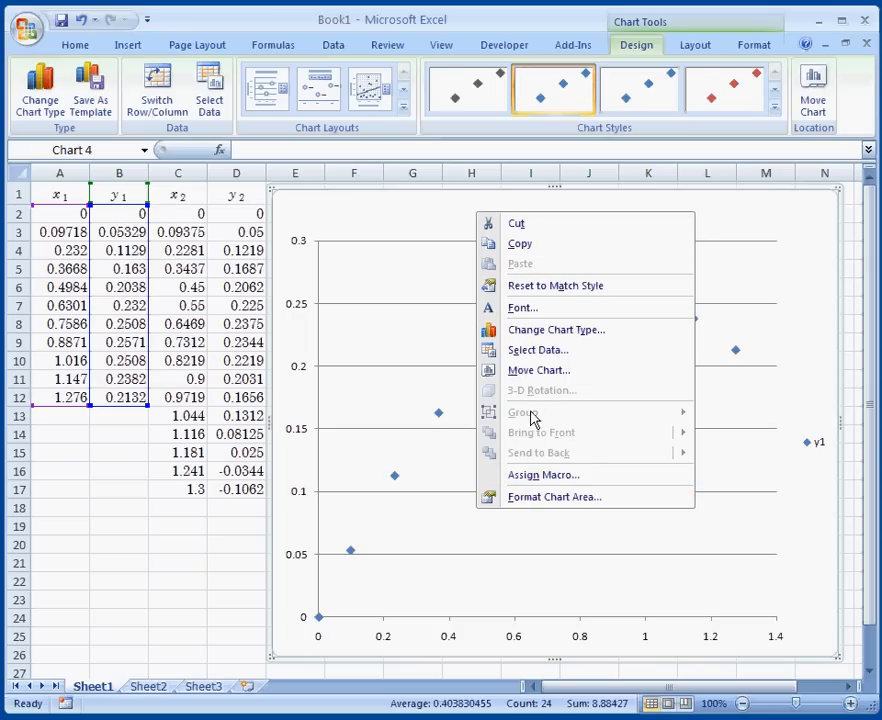
{"action": "mouse_move", "coordinate": [536, 350]}
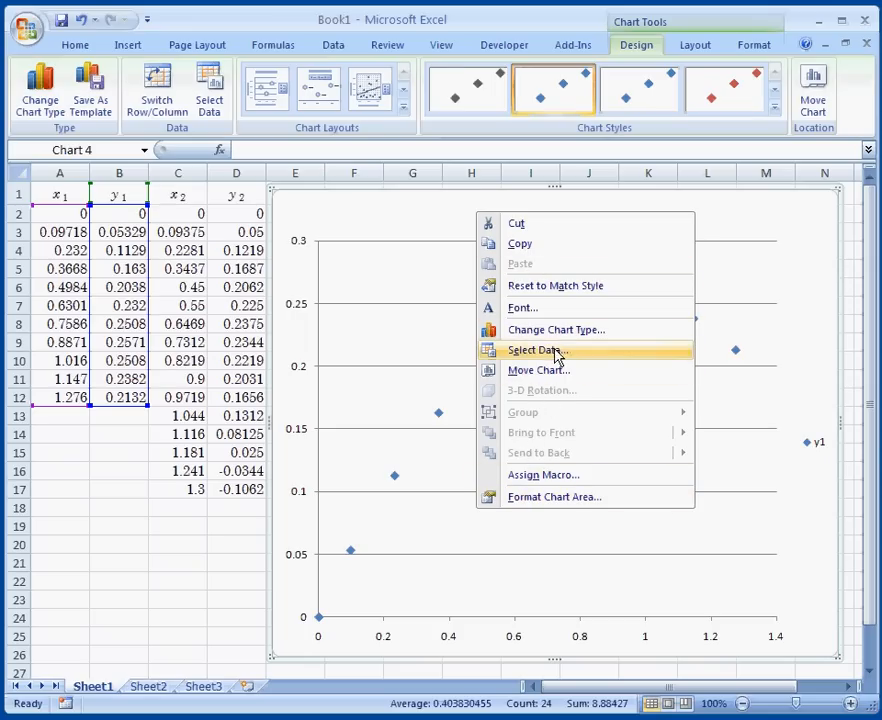
{"action": "mouse_move", "coordinate": [564, 356]}
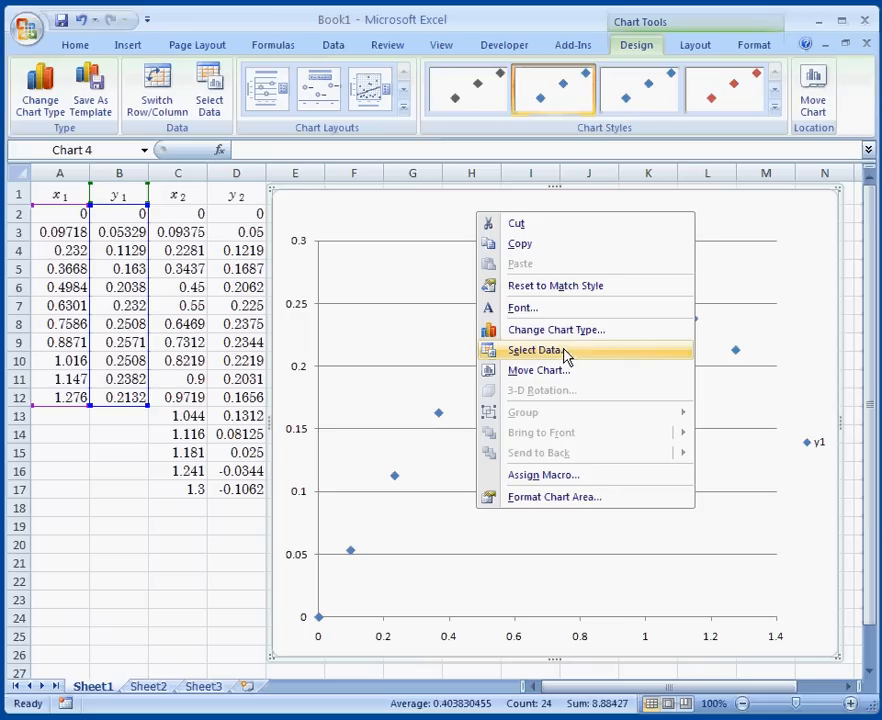
{"action": "left_click", "coordinate": [536, 350]}
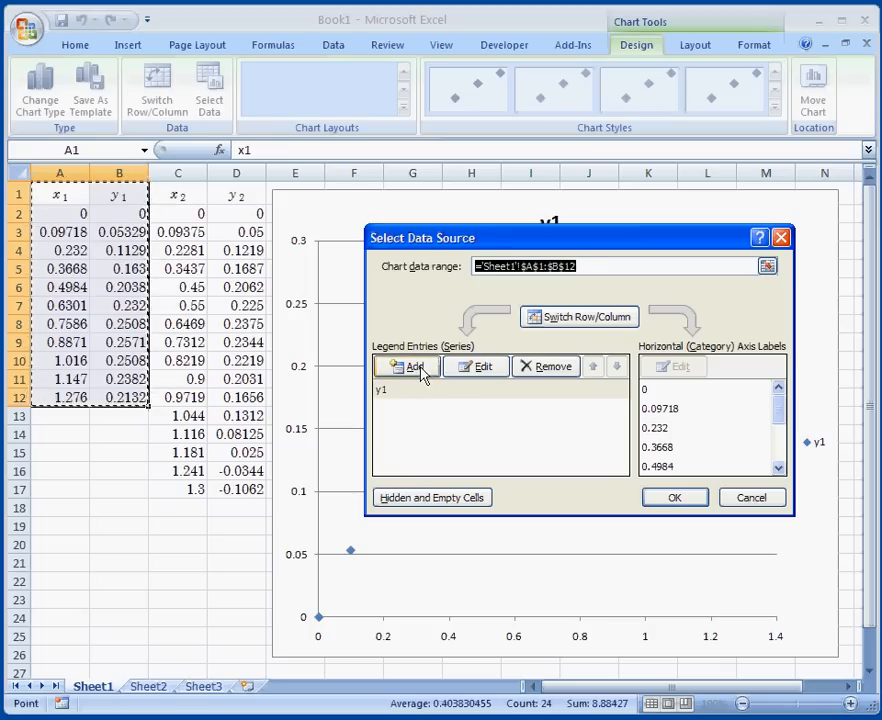
Add series y2 with X values Sheet1!$C$2:$C$17 and Y values Sheet1!$D$2:$D$17.
{"action": "left_click", "coordinate": [408, 366]}
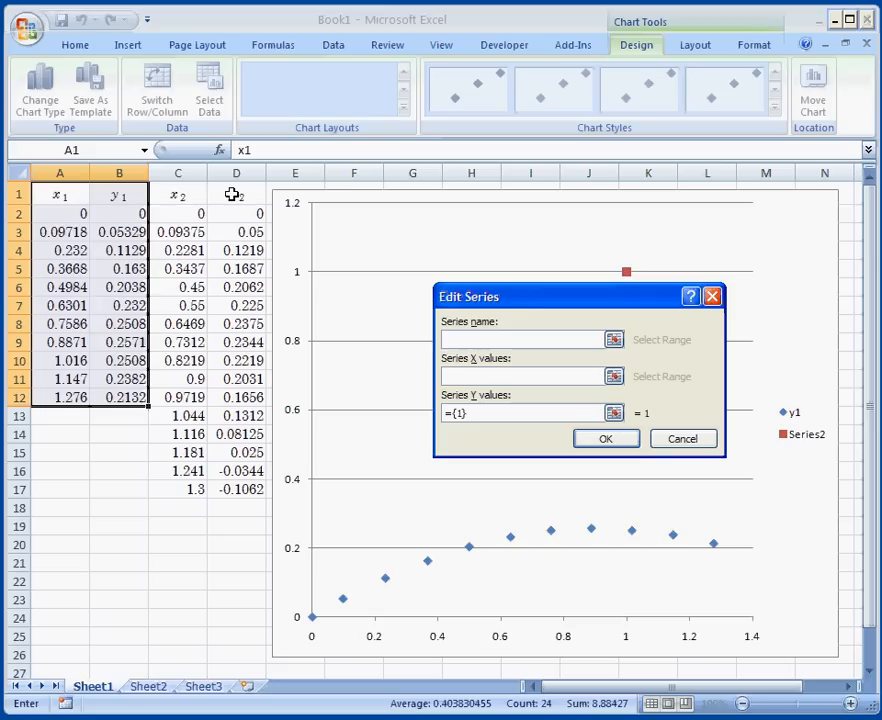
{"action": "left_click", "coordinate": [234, 196]}
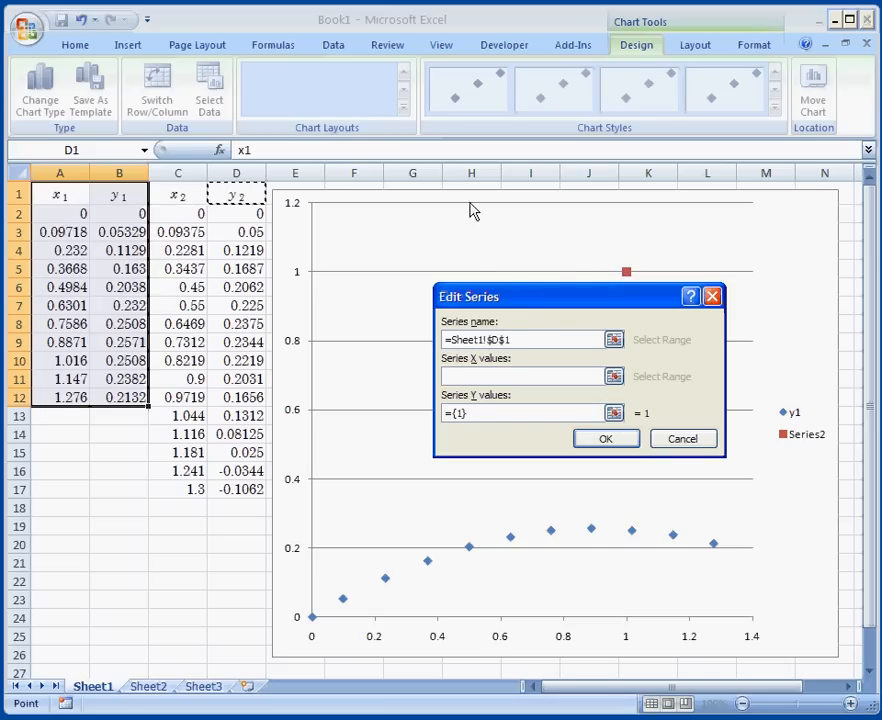
{"action": "left_click", "coordinate": [530, 376]}
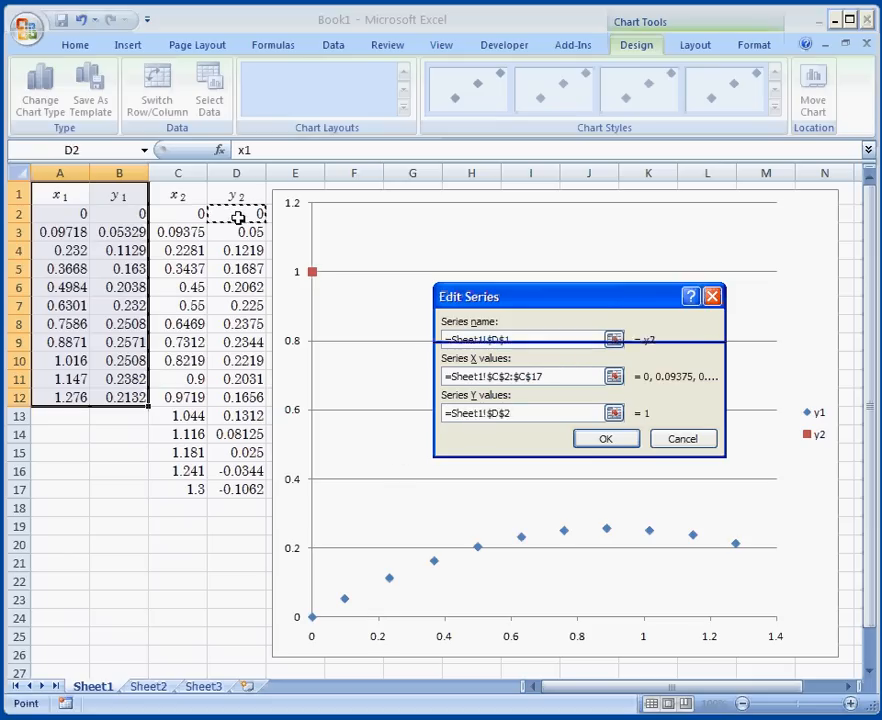
{"action": "type", "text": "=Sheet1!$D$2:$D$17"}
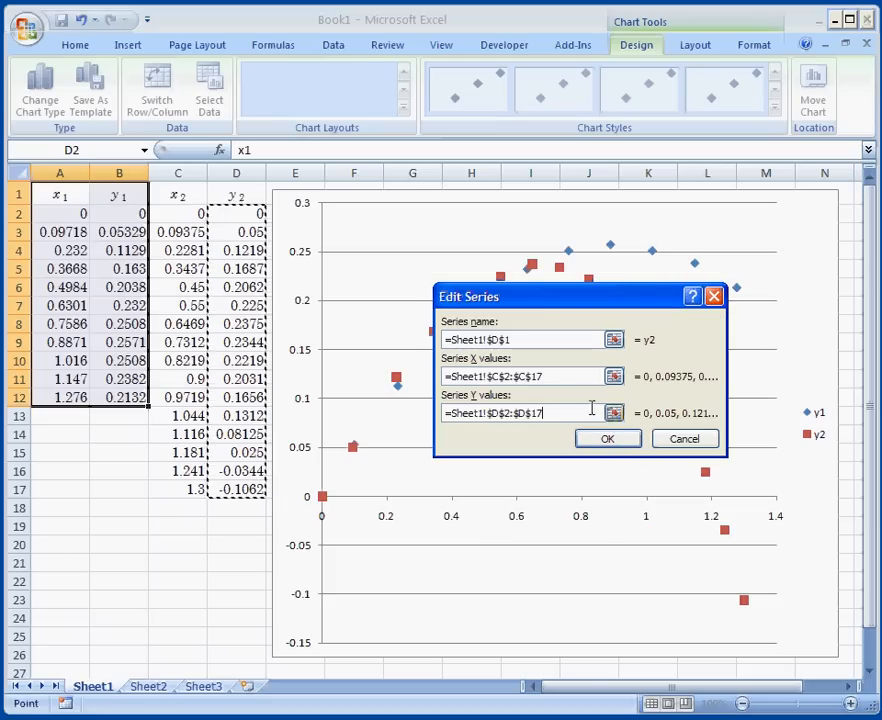
{"action": "left_click", "coordinate": [608, 438]}
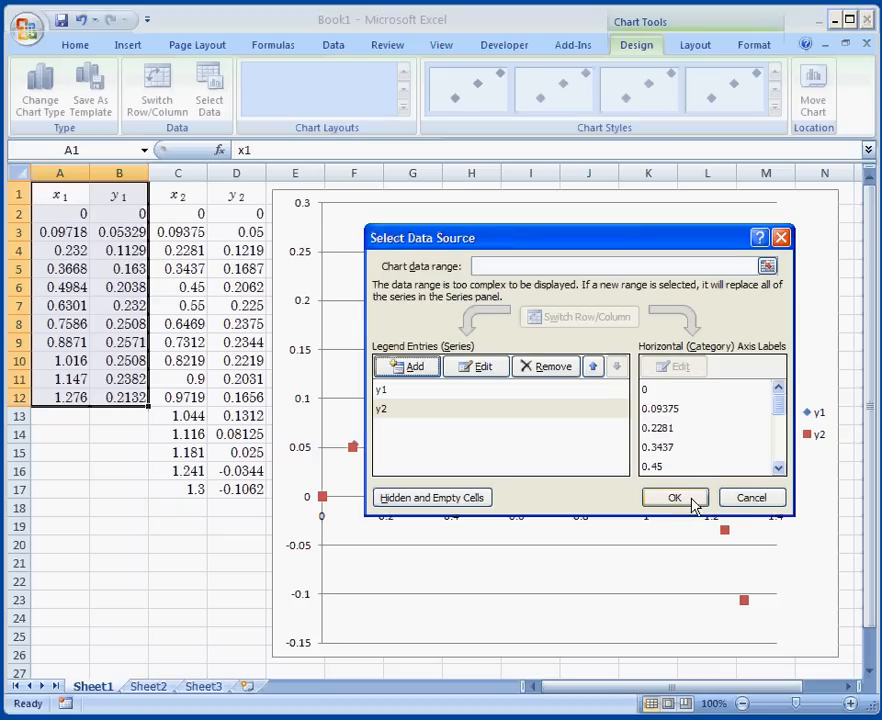
{"action": "left_click", "coordinate": [674, 496]}
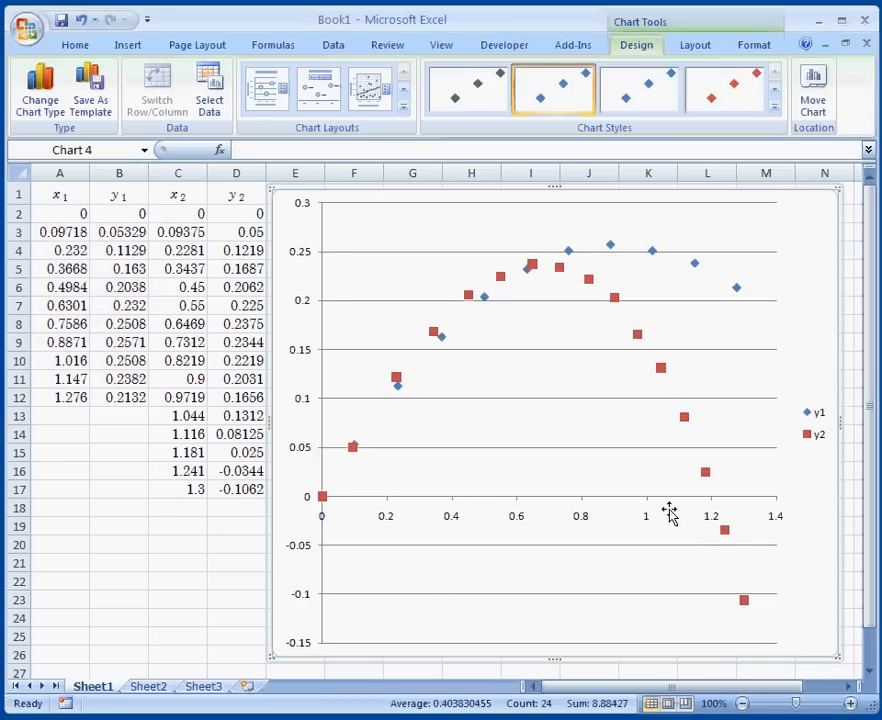
{"action": "mouse_move", "coordinate": [740, 624]}
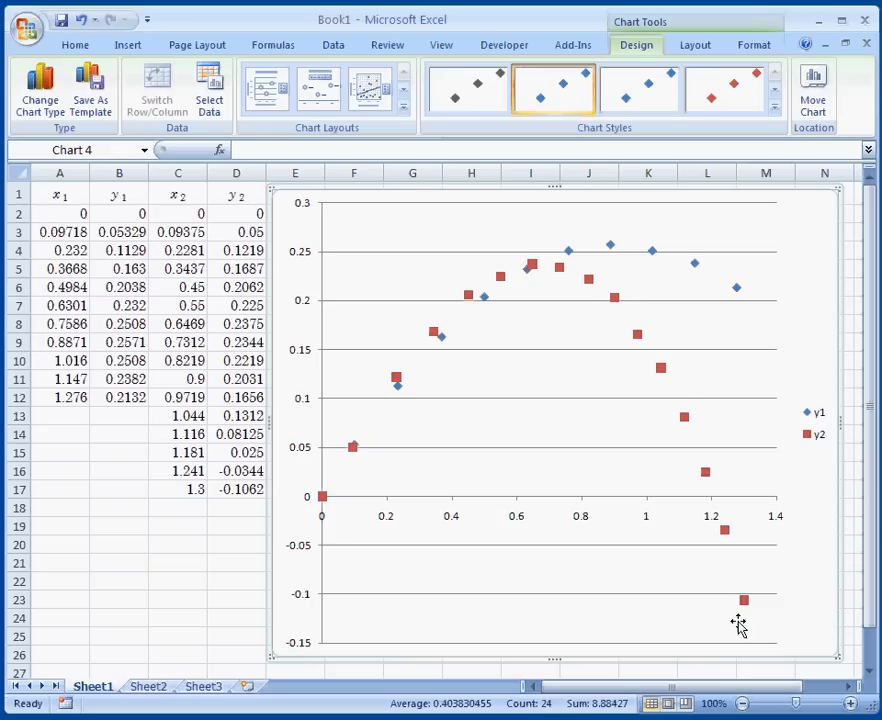
{"action": "mouse_move", "coordinate": [728, 312]}
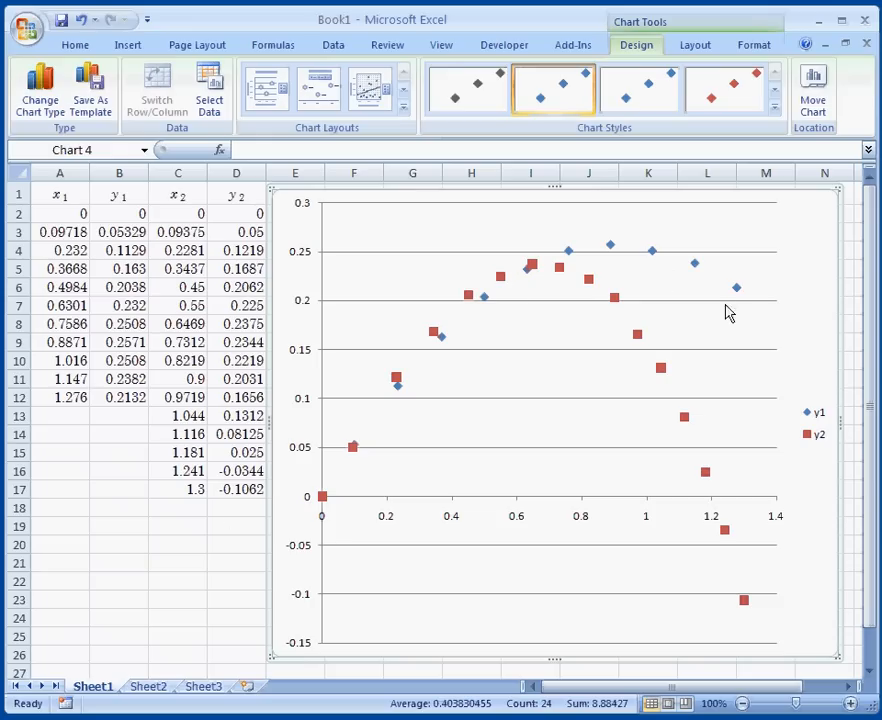
{"action": "mouse_move", "coordinate": [588, 524]}
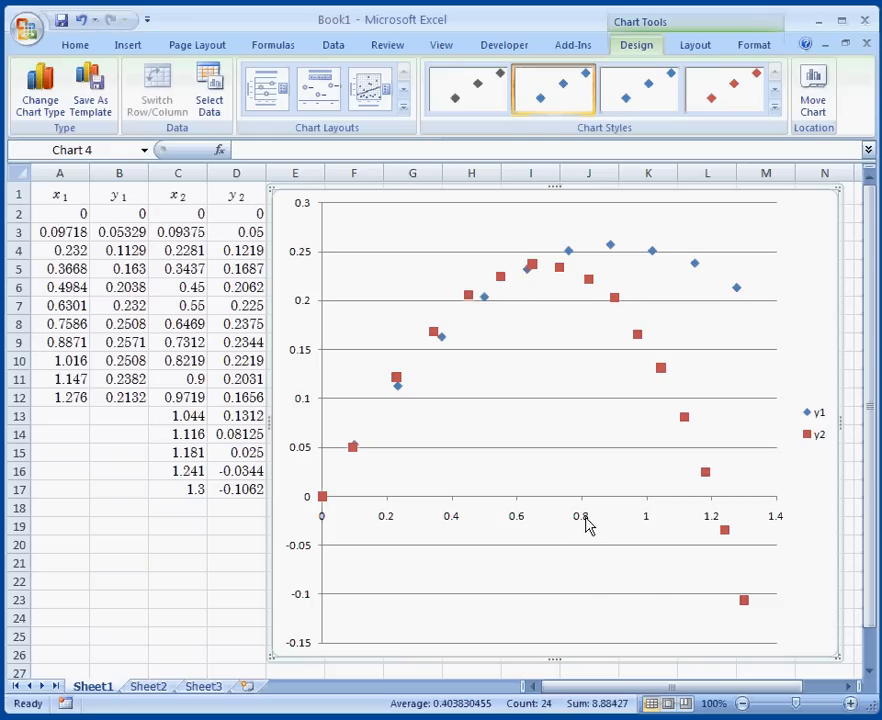
Add major vertical gridlines from the horizontal axis shortcut menu.
{"action": "right_click", "coordinate": [584, 516]}
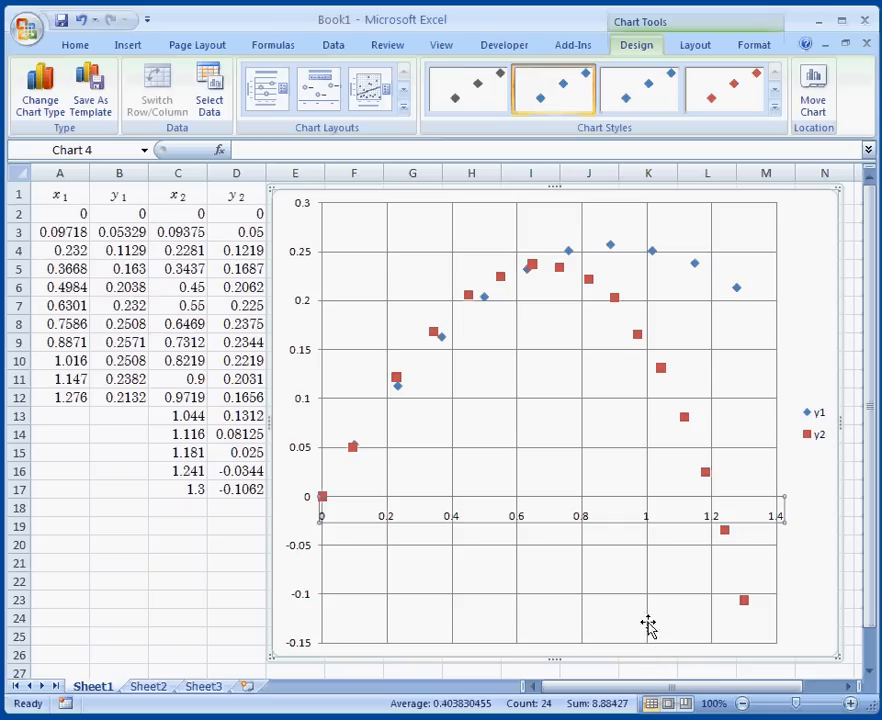
{"action": "mouse_move", "coordinate": [590, 288]}
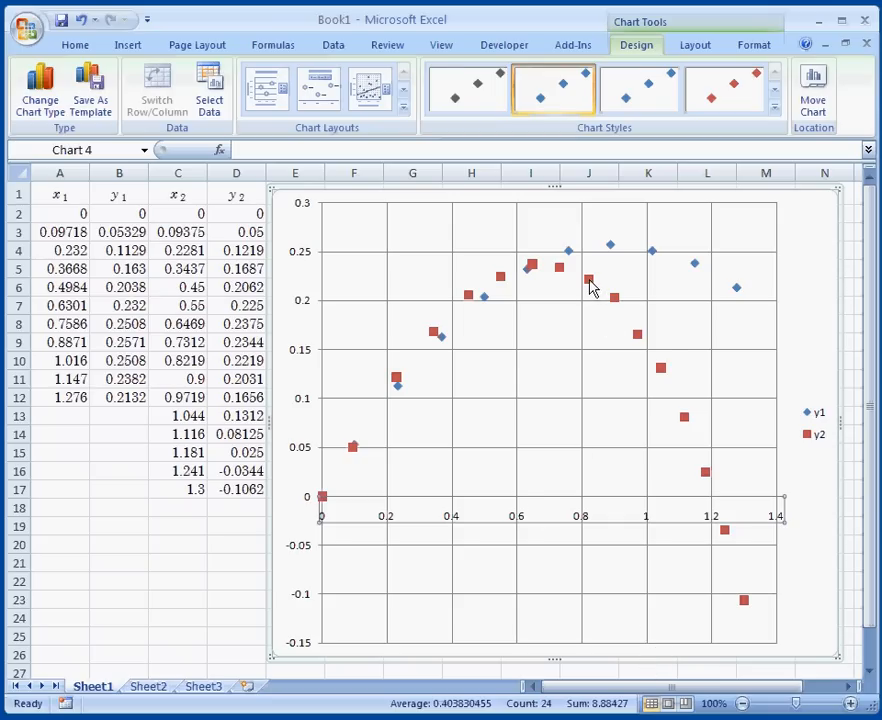
Fit an order-3 polynomial trendline to y2 with its equation displayed on the chart.
{"action": "right_click", "coordinate": [590, 280]}
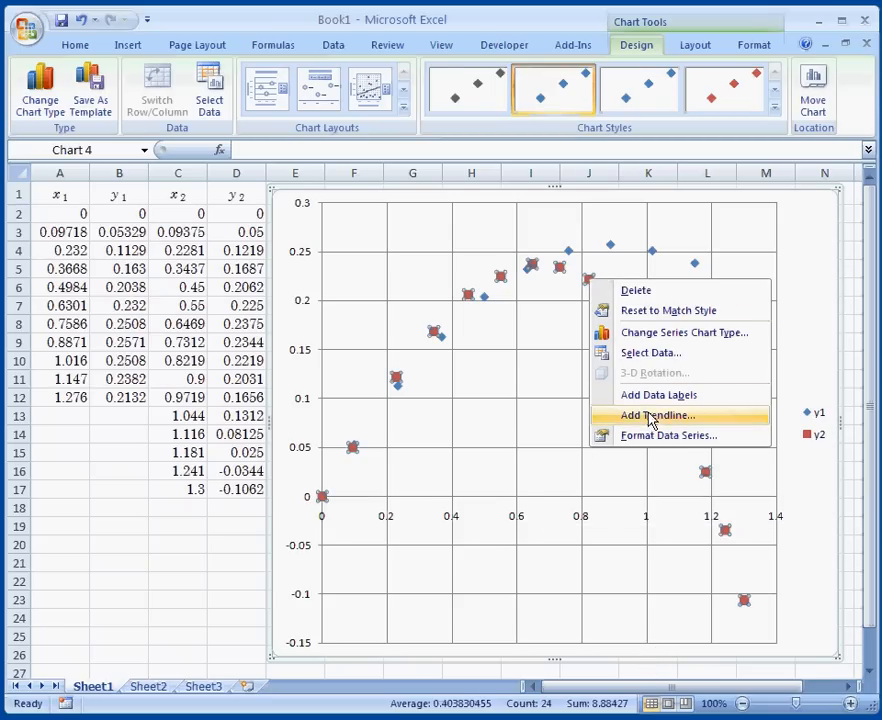
{"action": "left_click", "coordinate": [656, 414]}
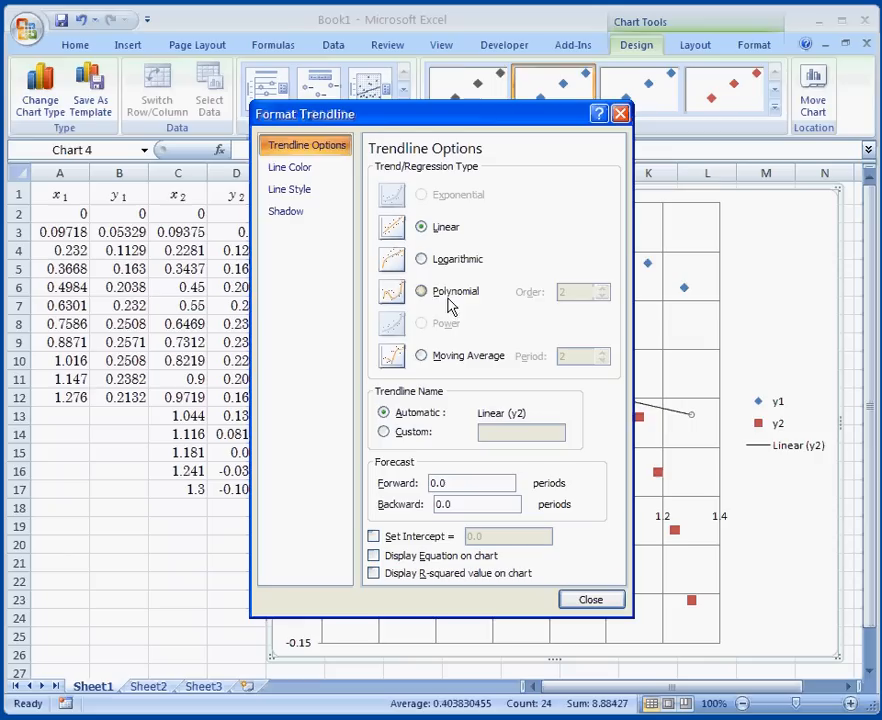
{"action": "left_click", "coordinate": [420, 292]}
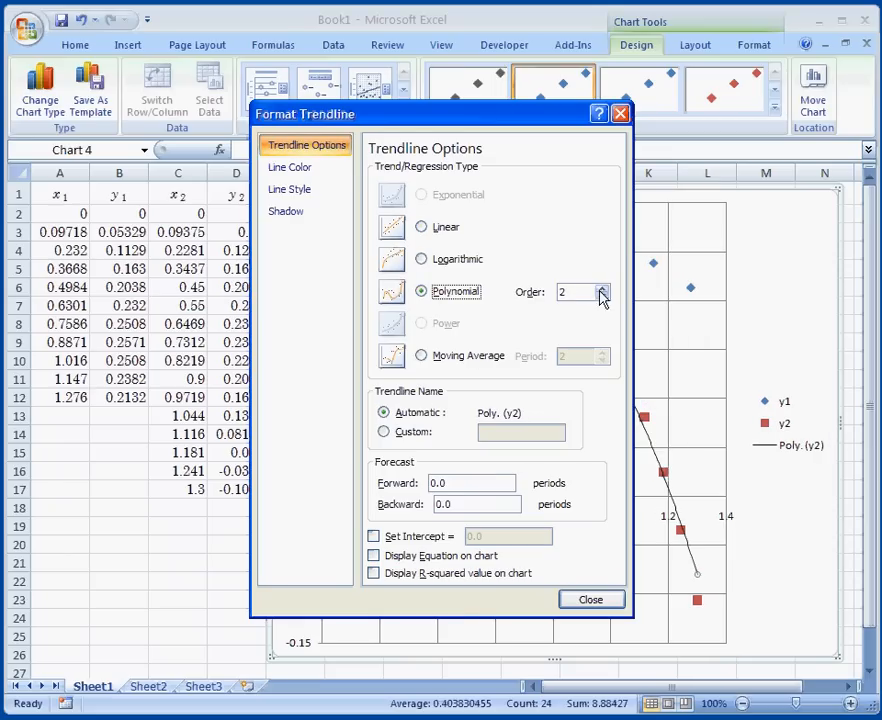
{"action": "left_click", "coordinate": [602, 288]}
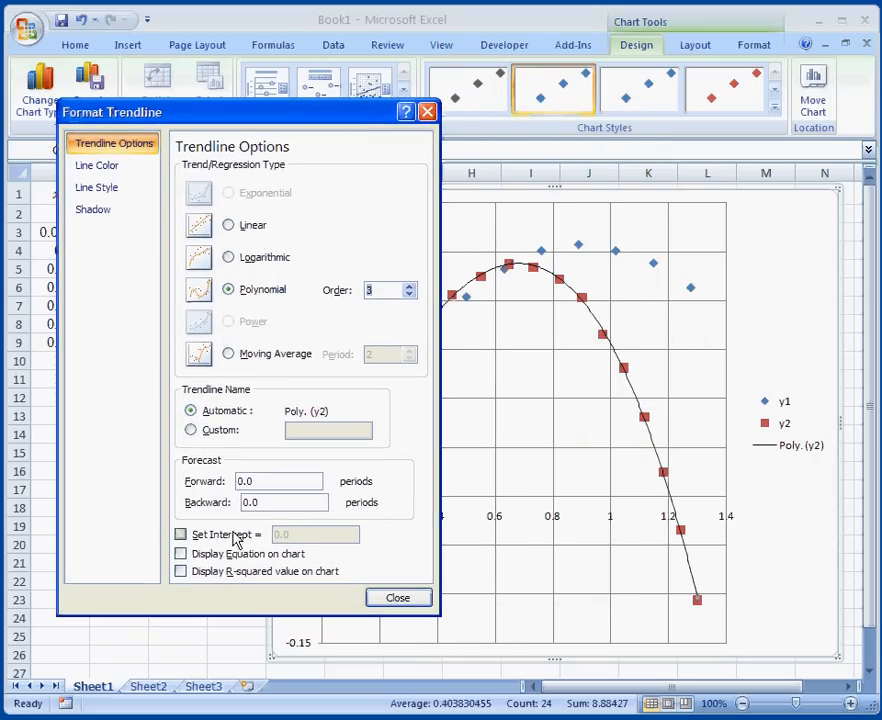
{"action": "left_click", "coordinate": [180, 552]}
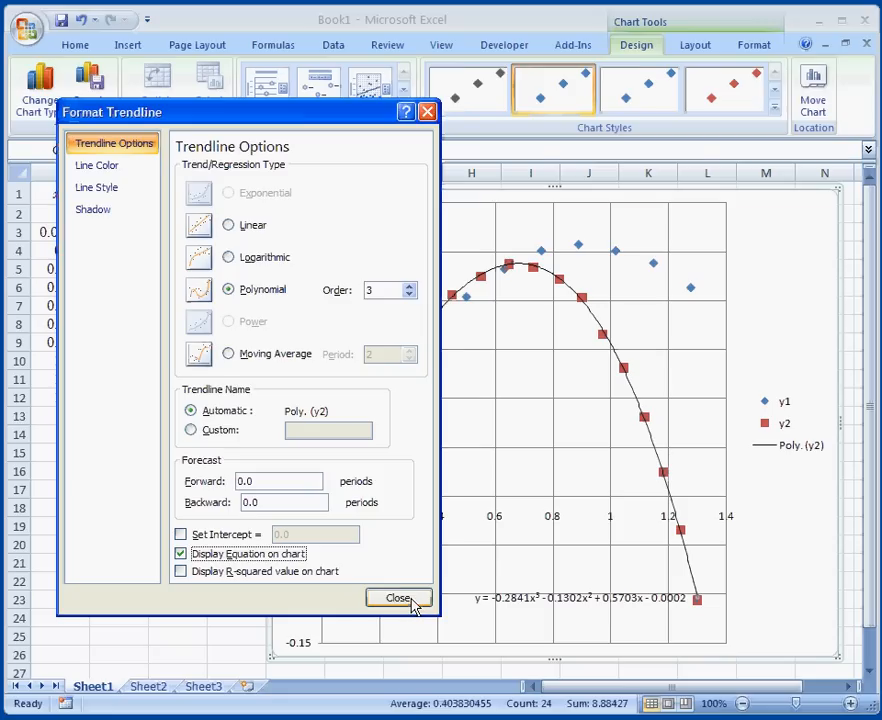
{"action": "left_click", "coordinate": [398, 598]}
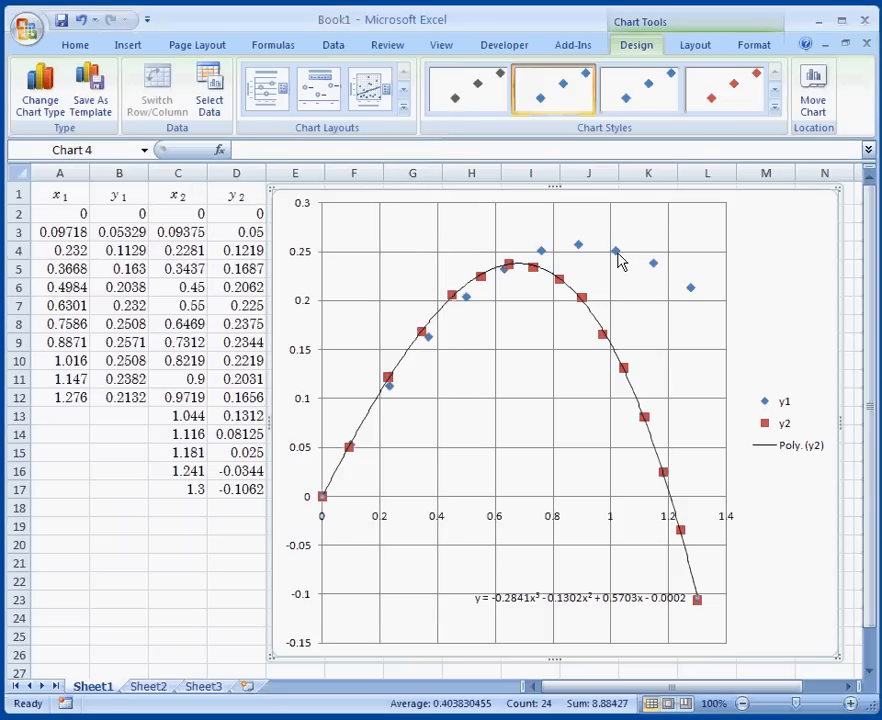
Fit an order-2 polynomial trendline to y1 with its equation displayed on the chart.
{"action": "right_click", "coordinate": [616, 252]}
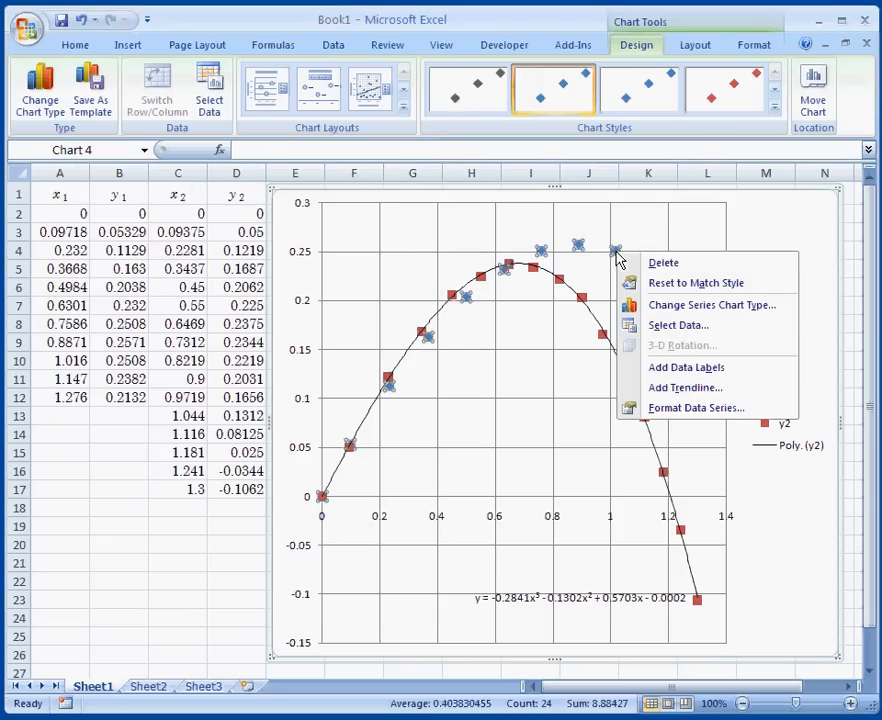
{"action": "left_click", "coordinate": [686, 388]}
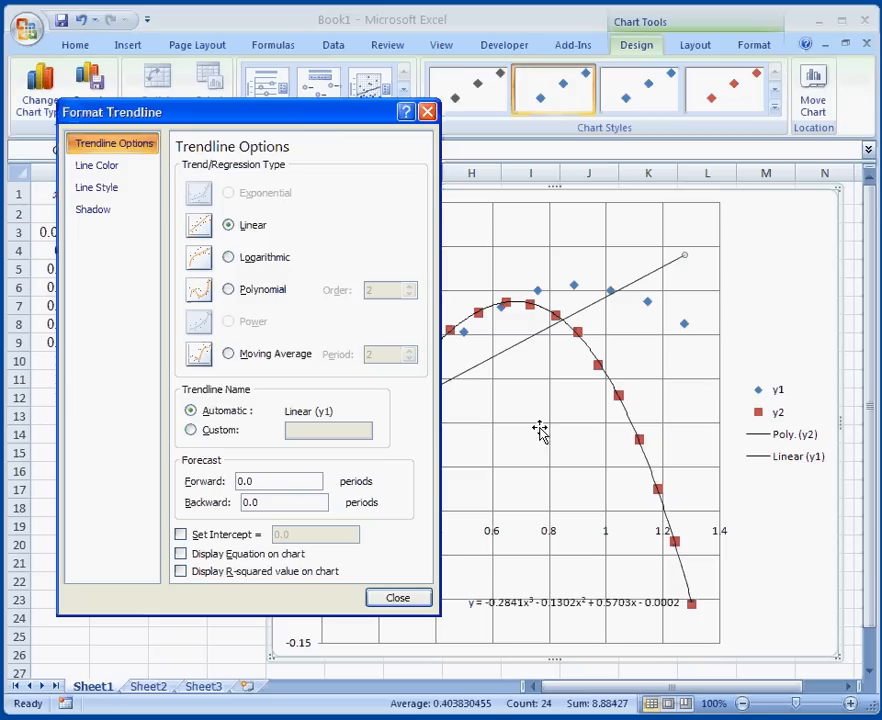
{"action": "left_click", "coordinate": [228, 288]}
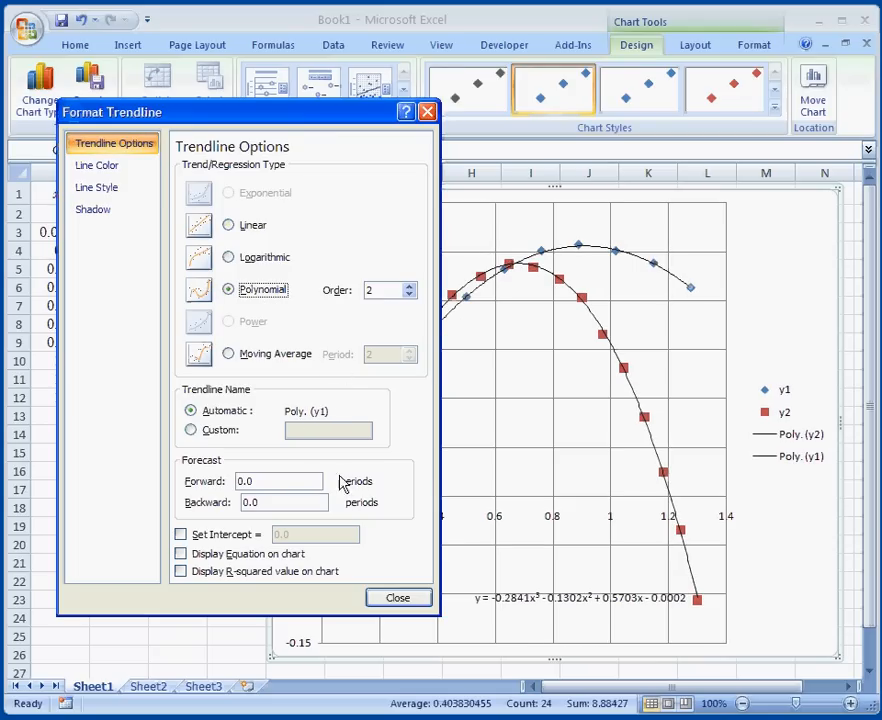
{"action": "left_click", "coordinate": [180, 554]}
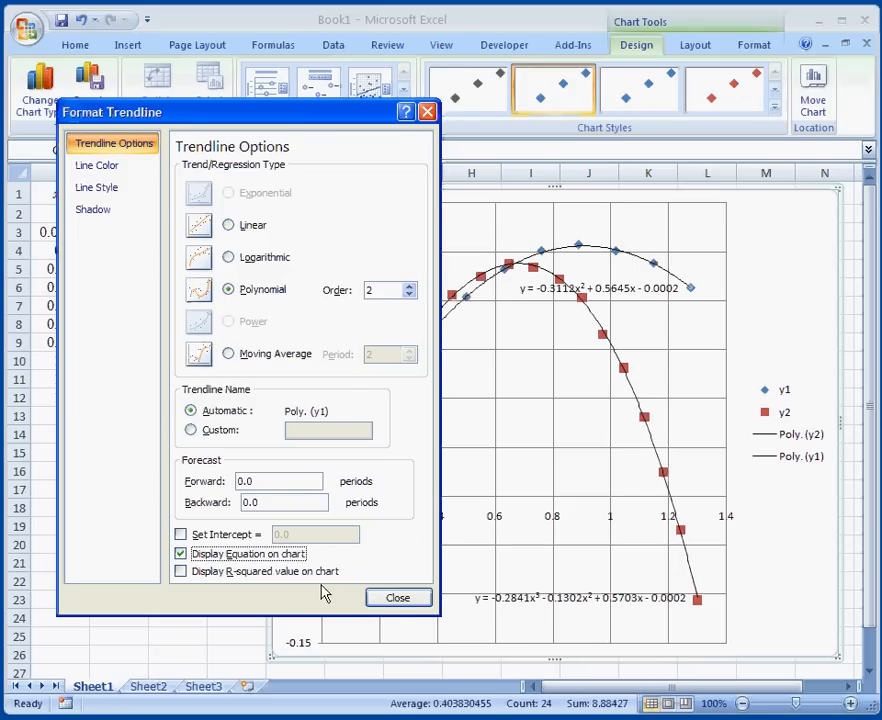
{"action": "left_click", "coordinate": [396, 596]}
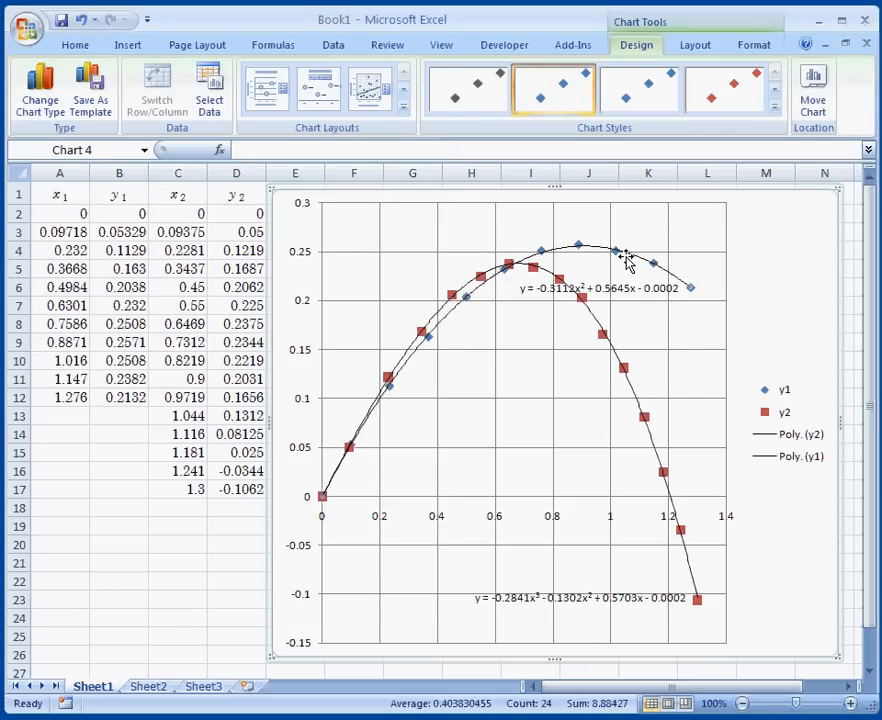
Restyle the y1 trendline as a dark blue line 1.5 pt wide via Format Trendline.
{"action": "right_click", "coordinate": [616, 252]}
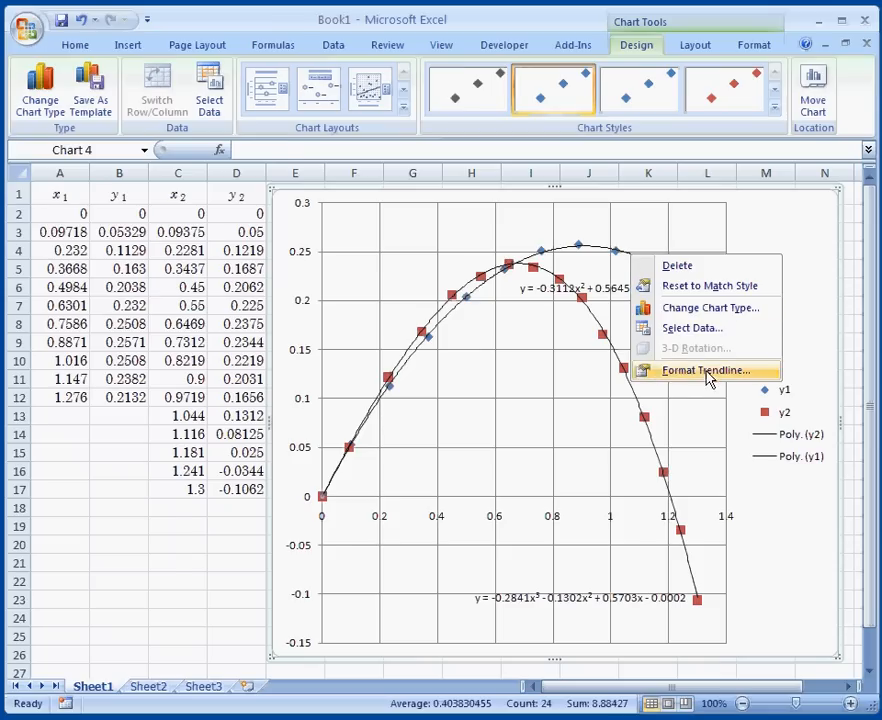
{"action": "left_click", "coordinate": [708, 370]}
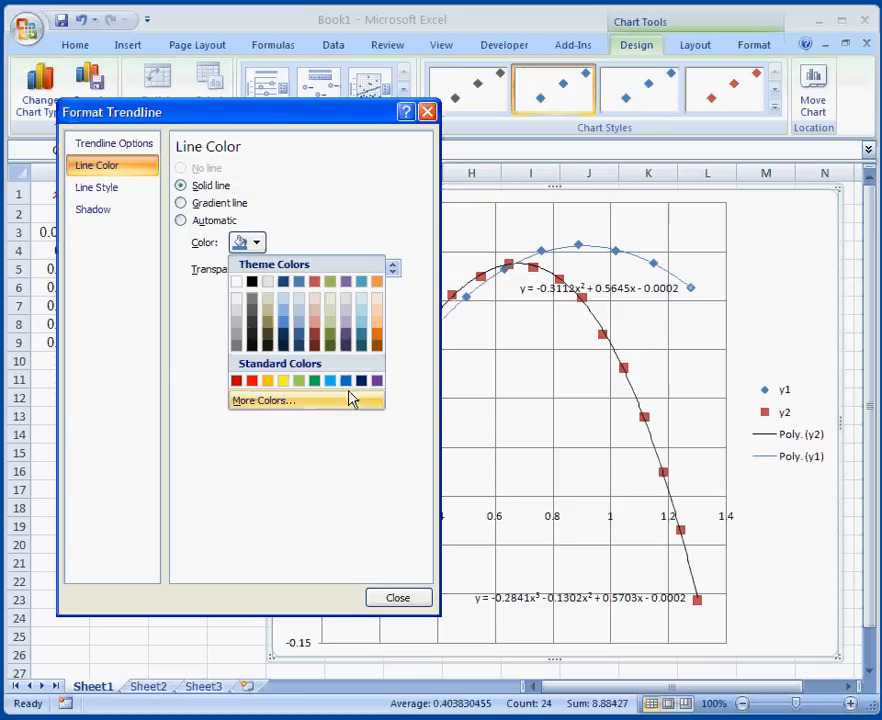
{"action": "left_click", "coordinate": [96, 188]}
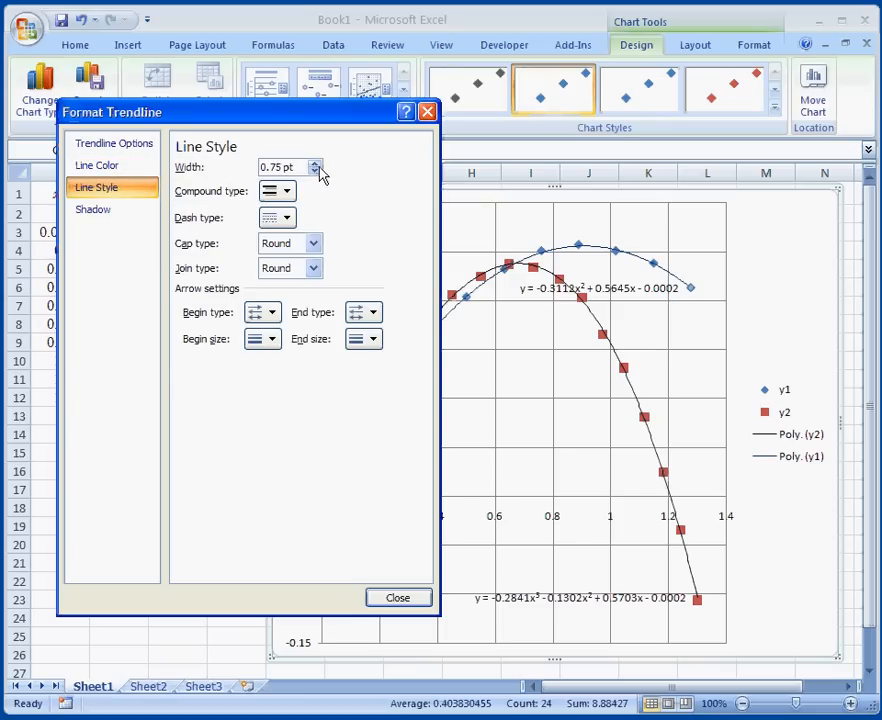
{"action": "left_click", "coordinate": [316, 162]}
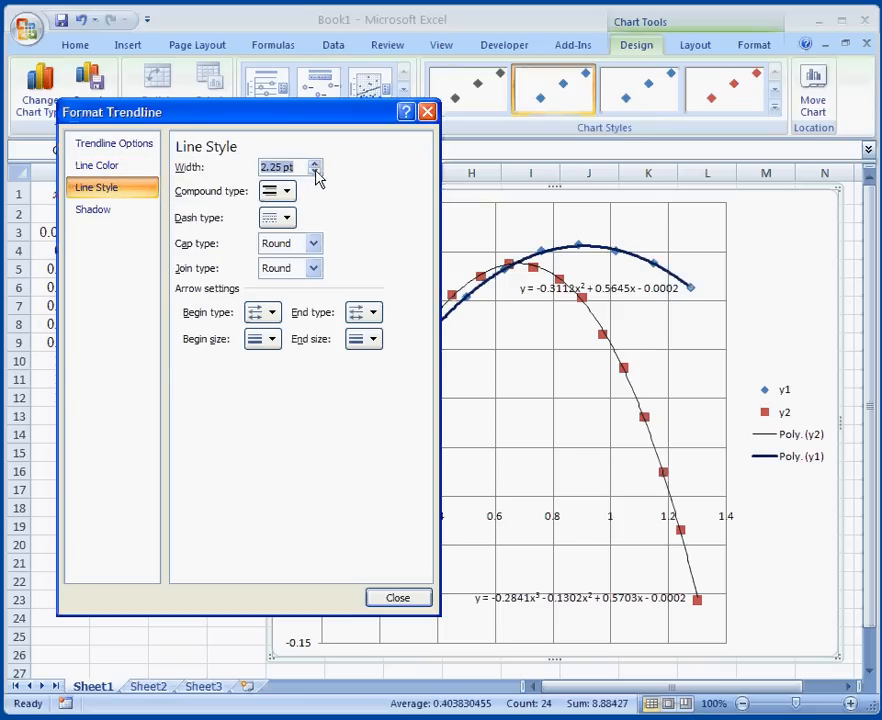
{"action": "left_click", "coordinate": [316, 162]}
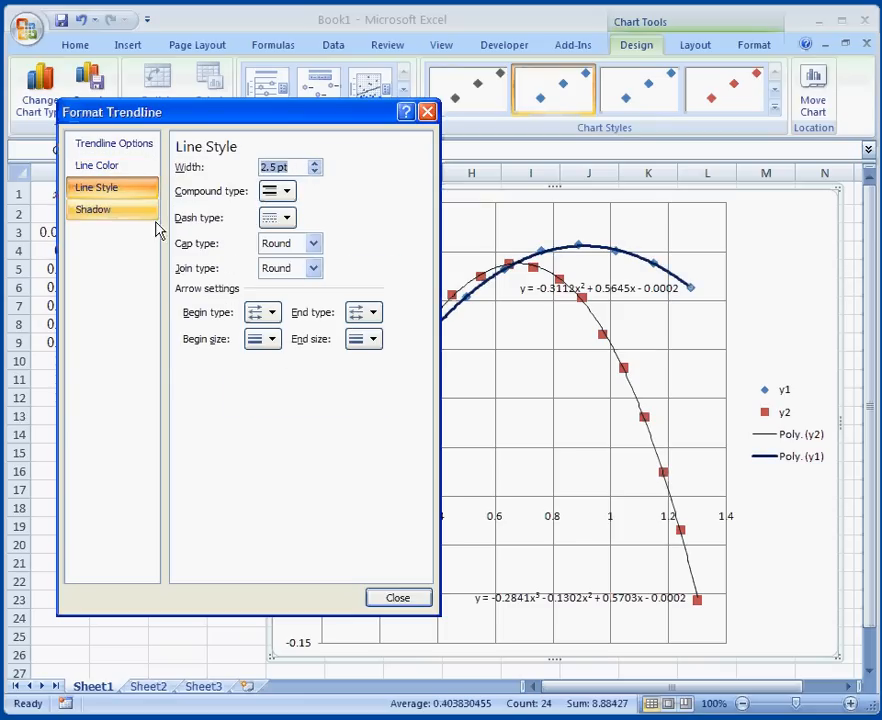
{"action": "left_click", "coordinate": [92, 210]}
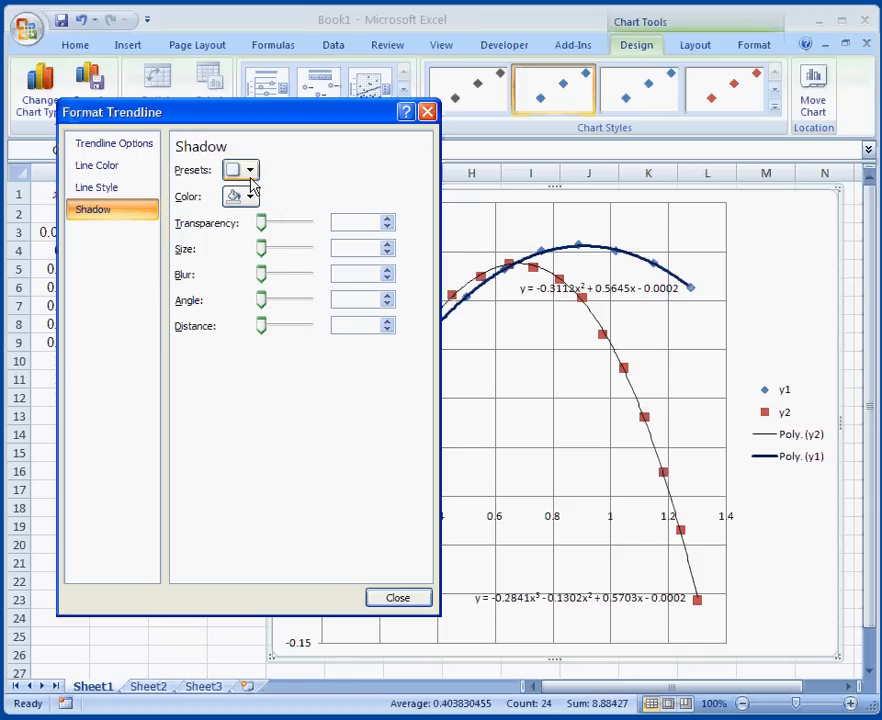
{"action": "left_click", "coordinate": [396, 596]}
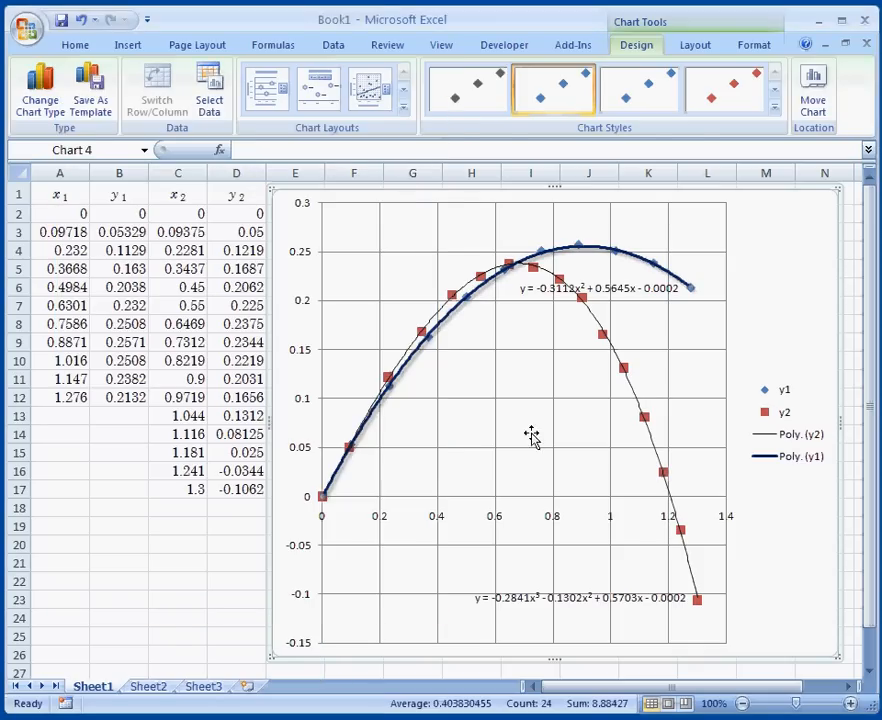
Deselect the chart to view the finished trendlines and equations.
{"action": "left_click", "coordinate": [178, 562]}
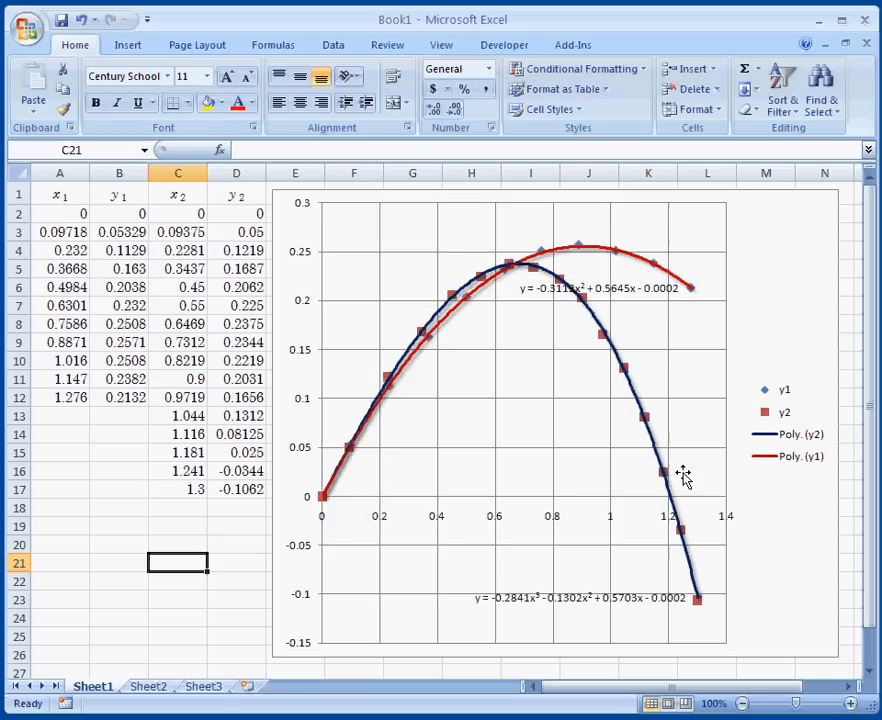
{"action": "mouse_move", "coordinate": [684, 490]}
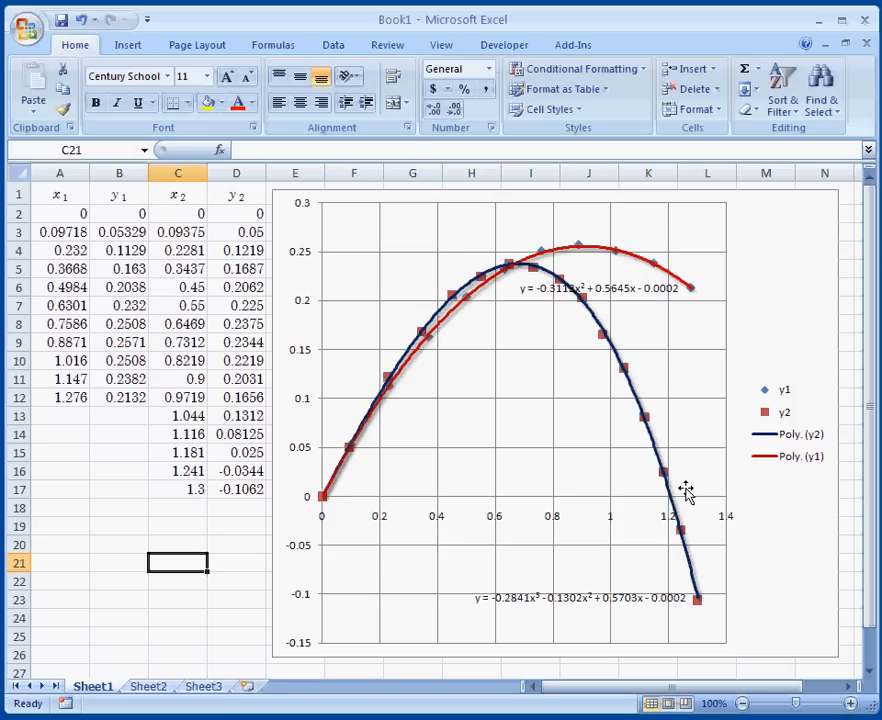
{"action": "mouse_move", "coordinate": [810, 490]}
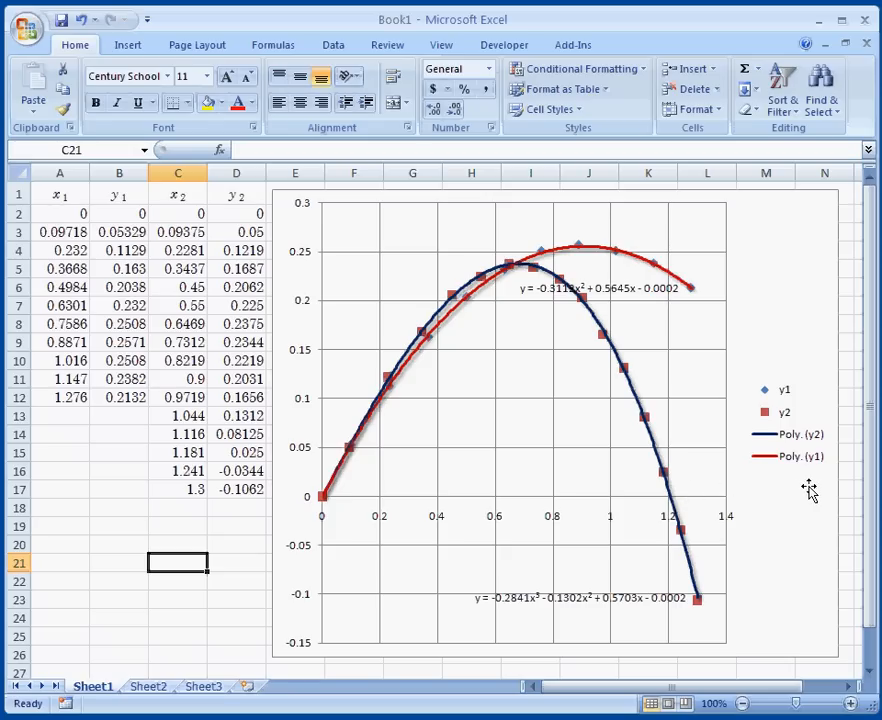